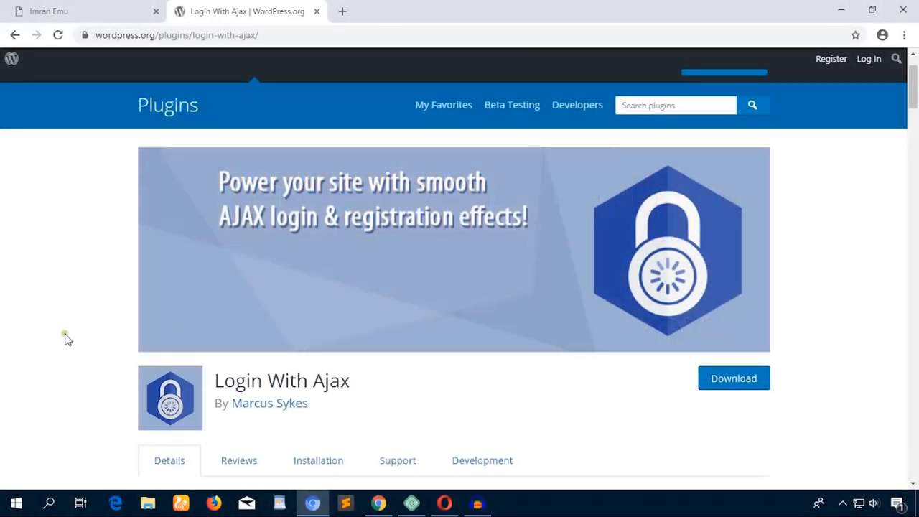
Select the 'Login With Ajax' name, then load the site's /wp-admin Dashboard from the site tab.
{"action": "scroll", "scroll_direction": "down", "scroll_amount": 3}
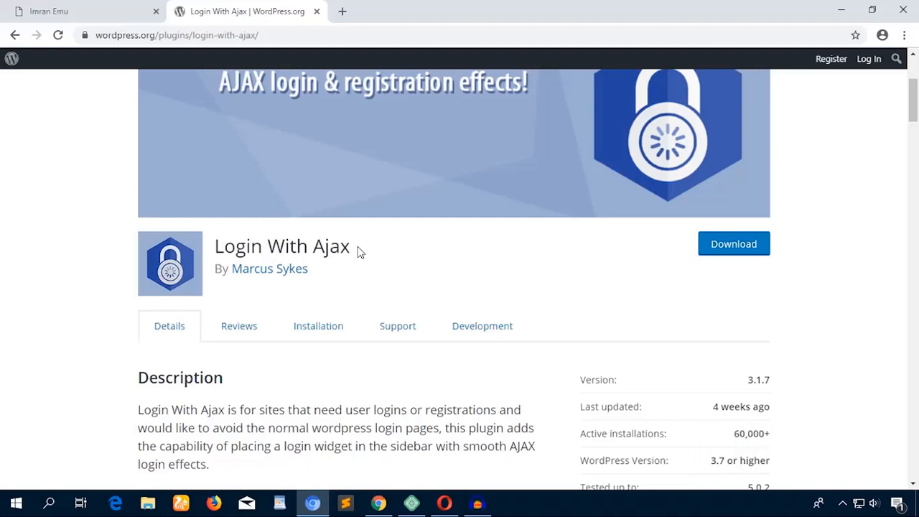
{"action": "mouse_move", "coordinate": [366, 253]}
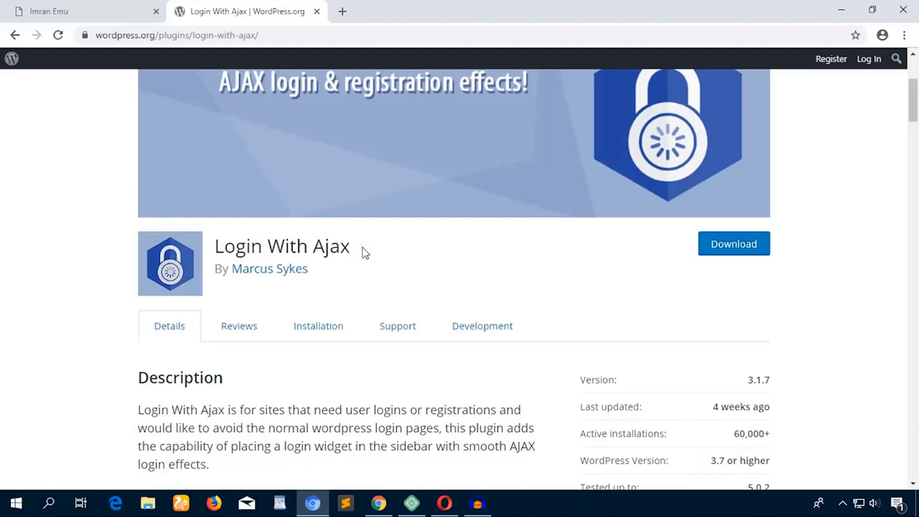
{"action": "mouse_move", "coordinate": [581, 292]}
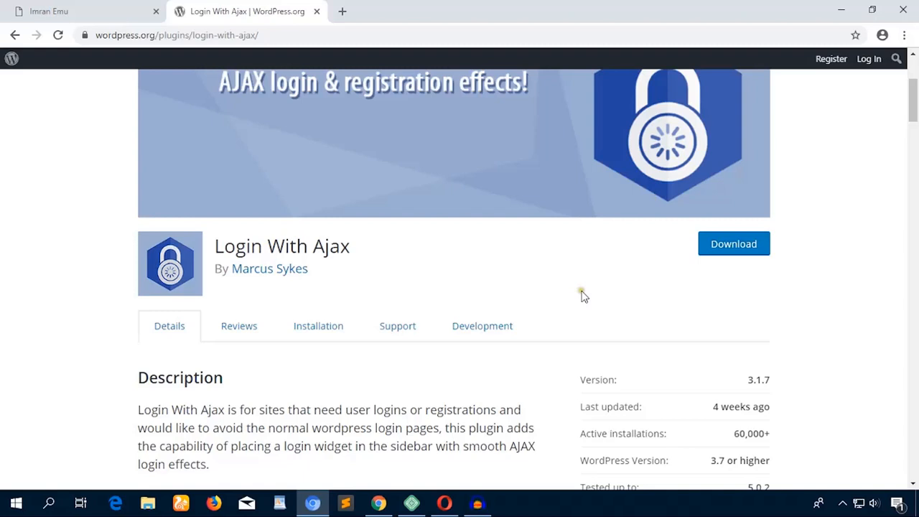
{"action": "mouse_move", "coordinate": [695, 392]}
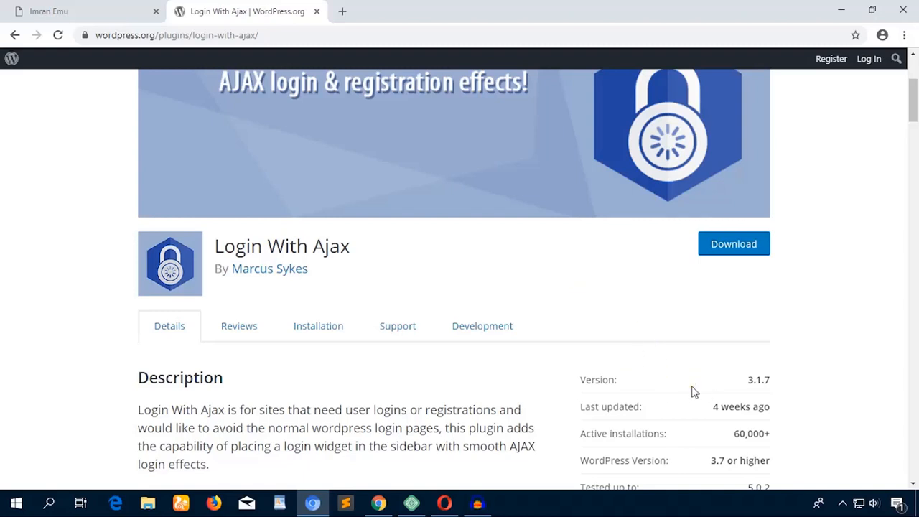
{"action": "double_click", "coordinate": [330, 246]}
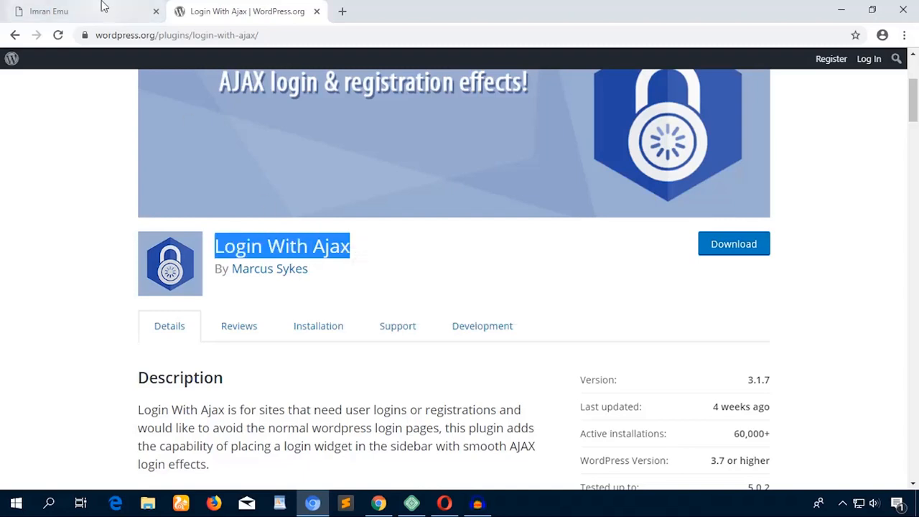
{"action": "left_click", "coordinate": [48, 12]}
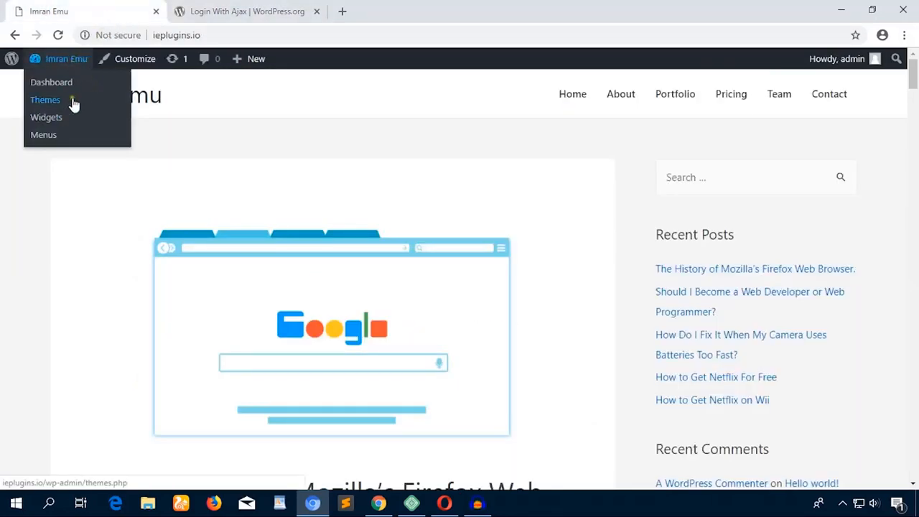
{"action": "left_click", "coordinate": [111, 178]}
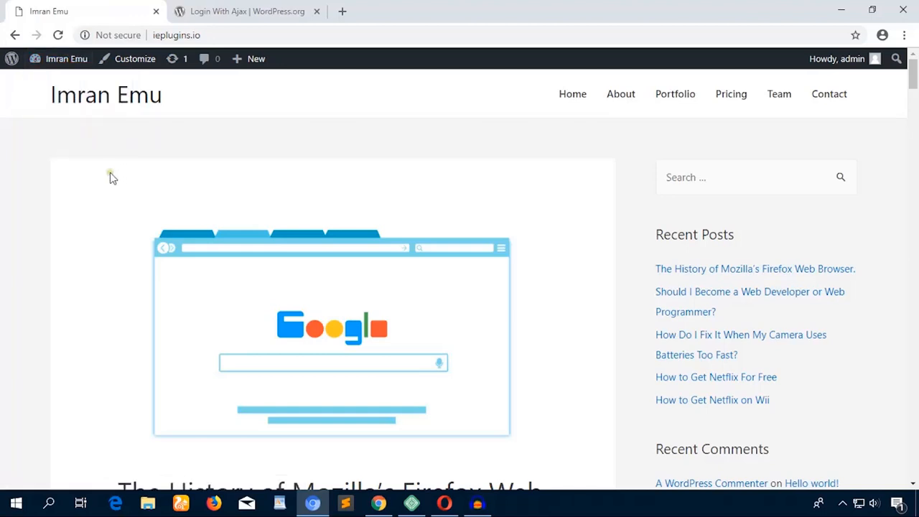
{"action": "mouse_move", "coordinate": [701, 158]}
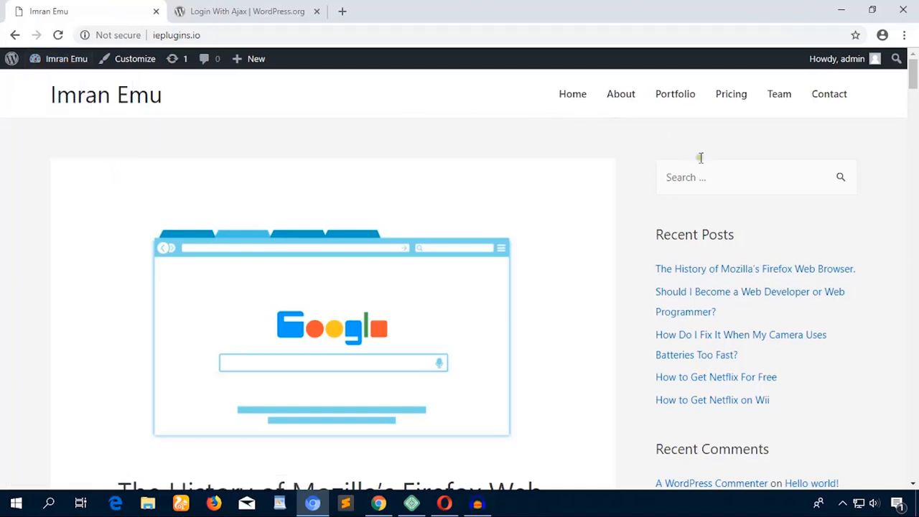
{"action": "mouse_move", "coordinate": [761, 219]}
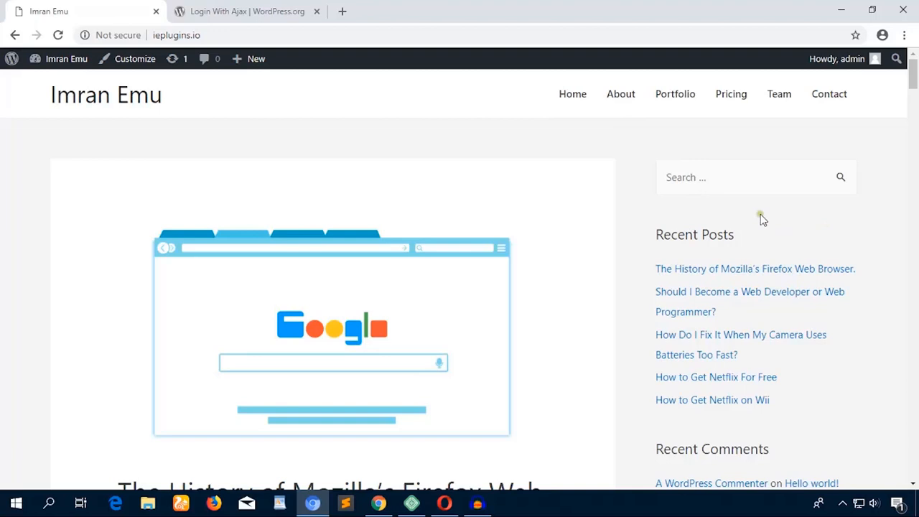
{"action": "mouse_move", "coordinate": [721, 221]}
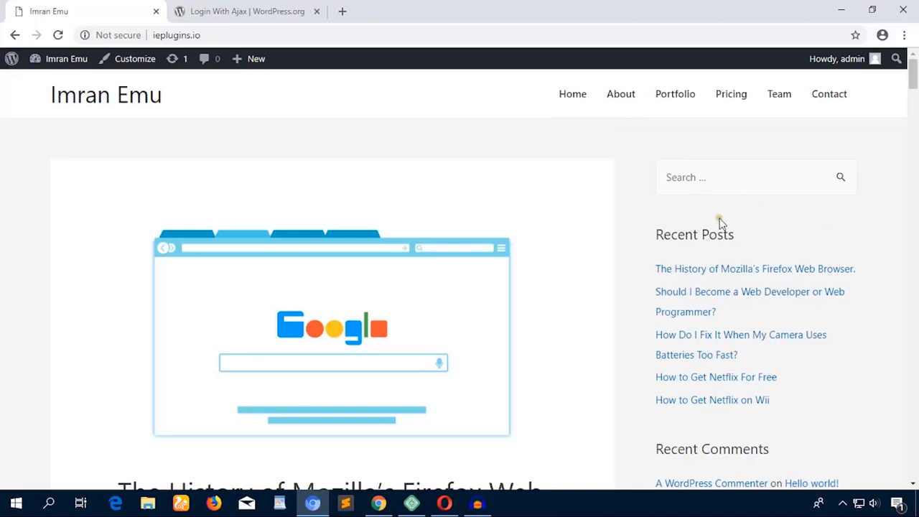
{"action": "mouse_move", "coordinate": [742, 209]}
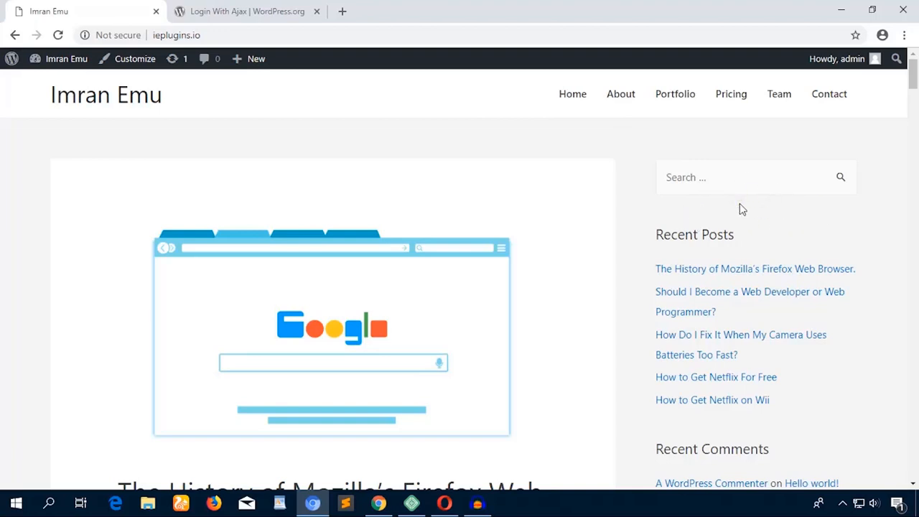
{"action": "left_click", "coordinate": [178, 34]}
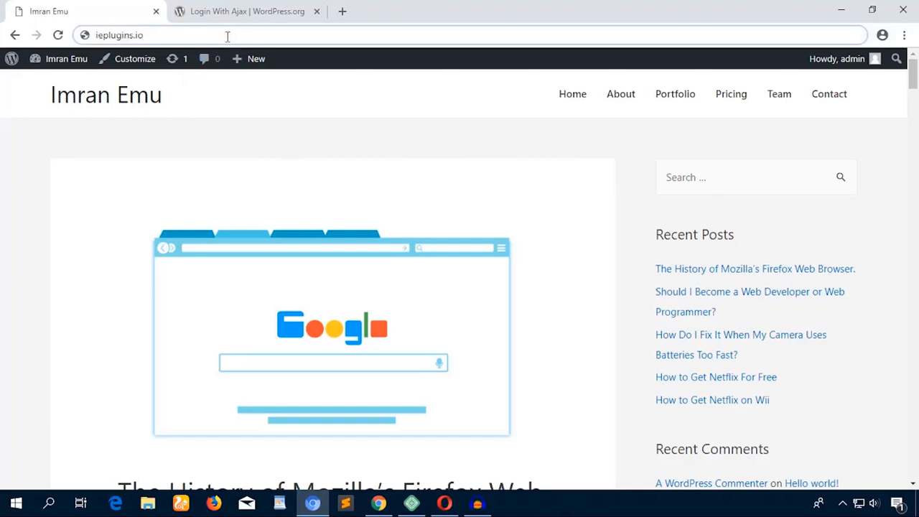
{"action": "type", "text": "/w"}
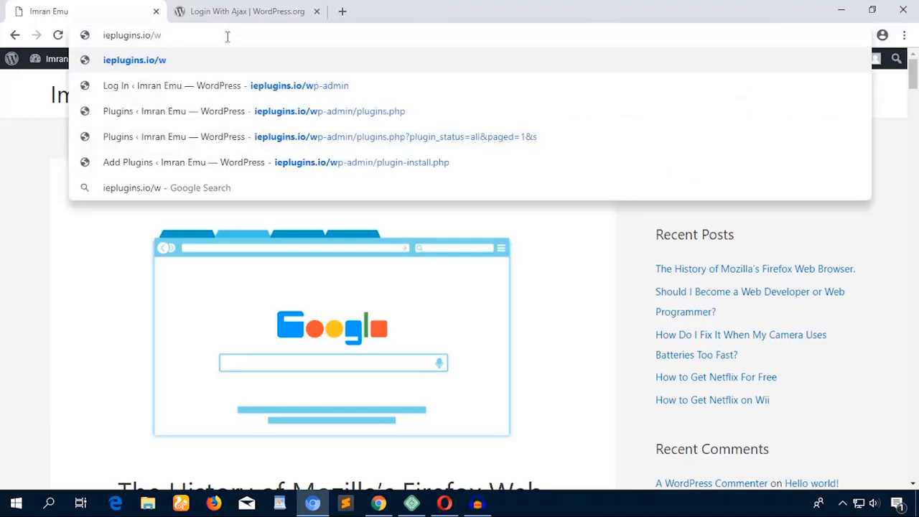
{"action": "type", "text": "p-admin/"}
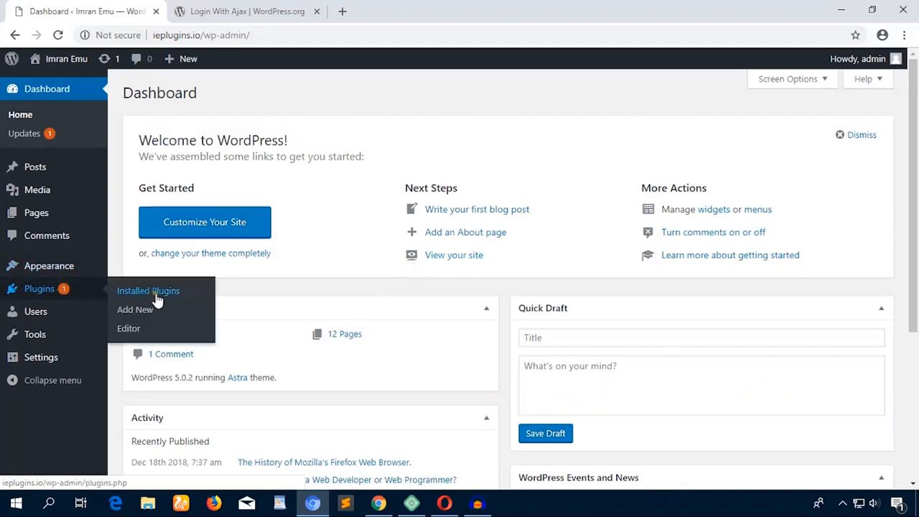
Search the plugin directory for 'Login With Ajax', install it, and activate it.
{"action": "left_click", "coordinate": [135, 310]}
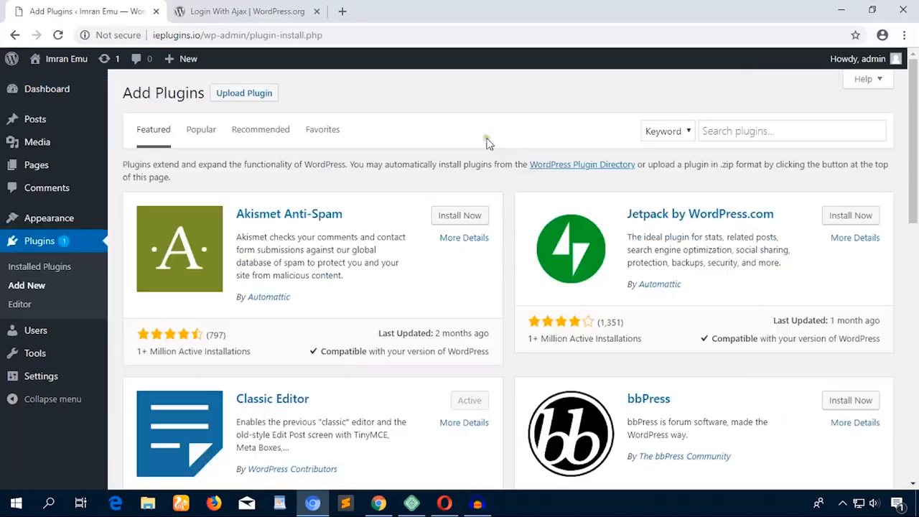
{"action": "left_click", "coordinate": [792, 130]}
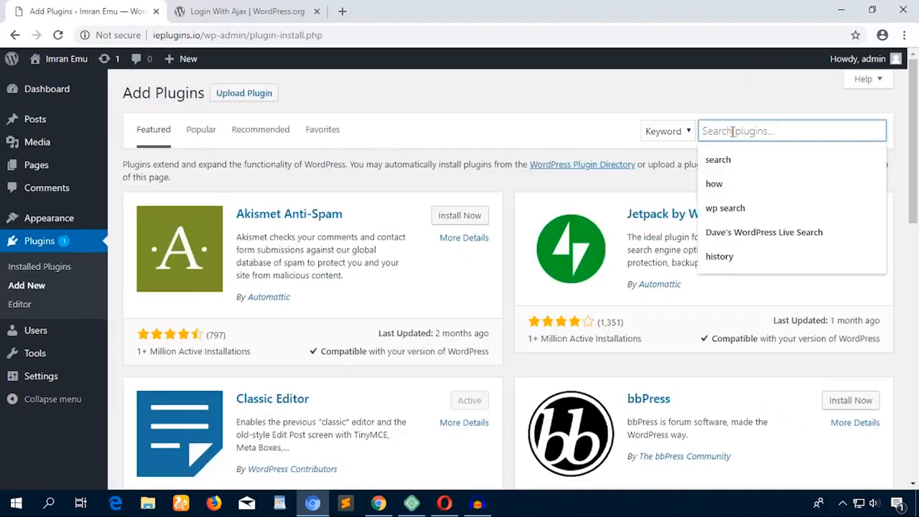
{"action": "type", "text": "Login With Ajax"}
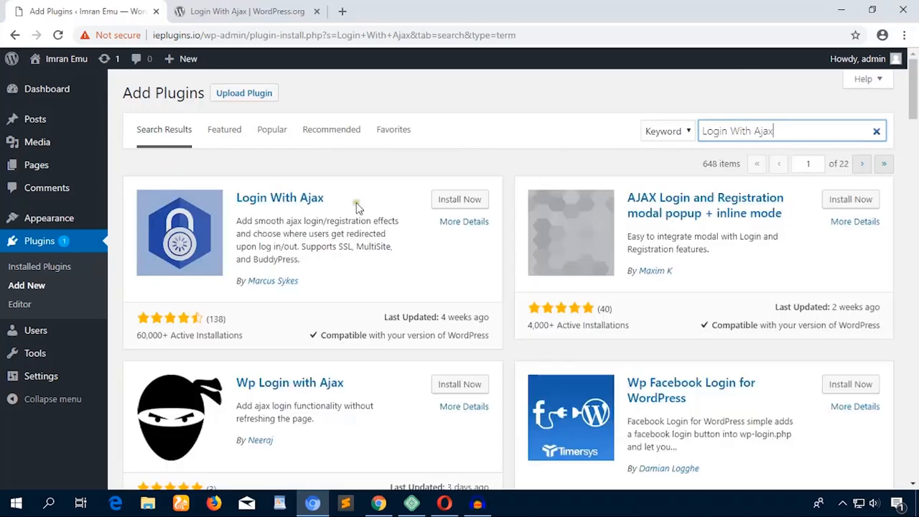
{"action": "mouse_move", "coordinate": [446, 214]}
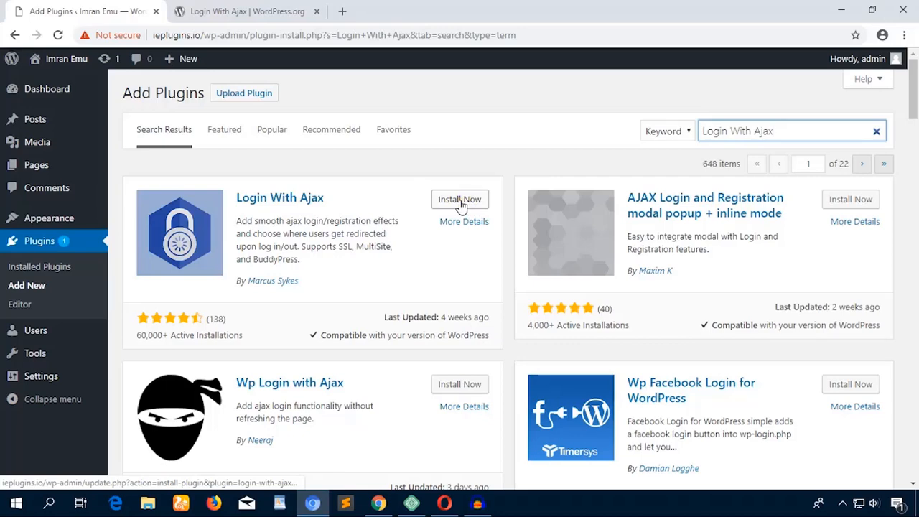
{"action": "left_click", "coordinate": [460, 199]}
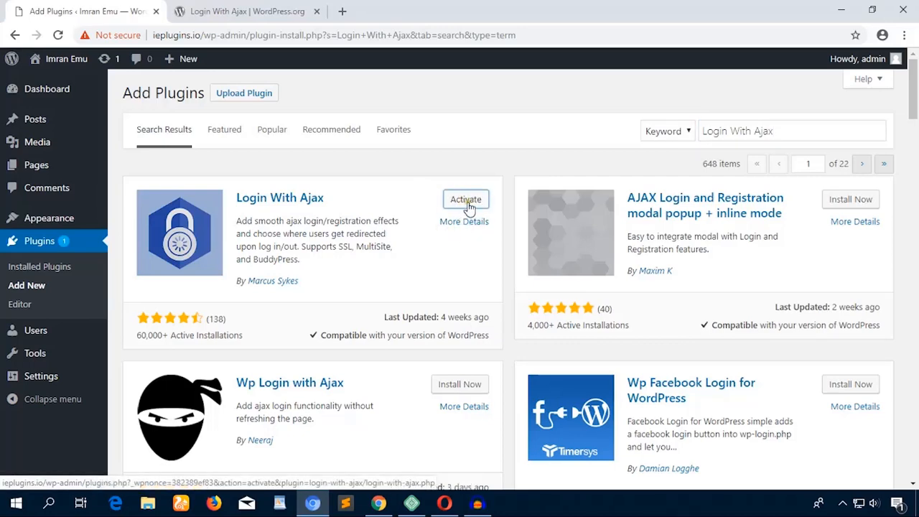
{"action": "left_click", "coordinate": [466, 199]}
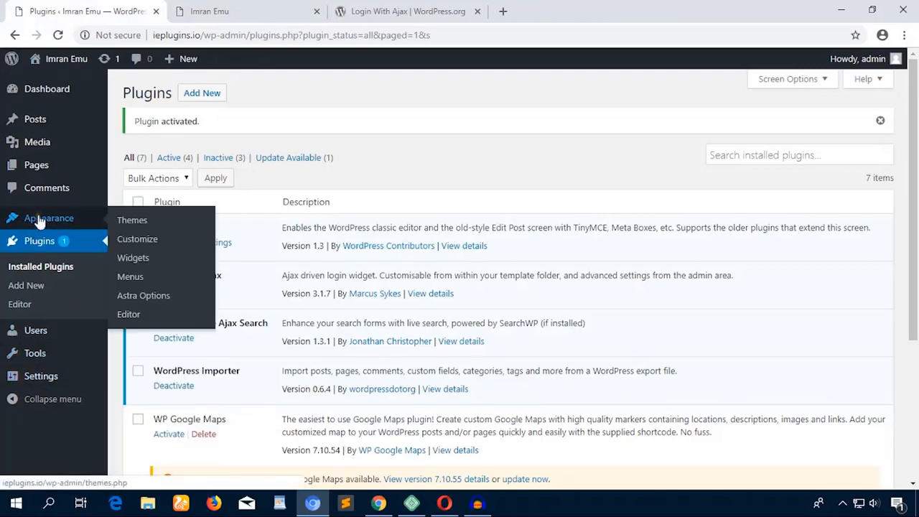
{"action": "mouse_move", "coordinate": [126, 251]}
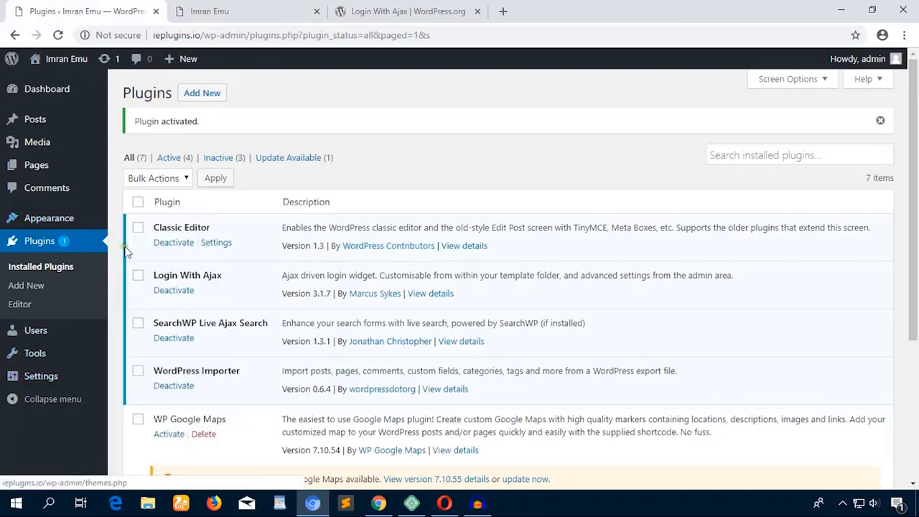
Add a Login With Ajax widget to Main Sidebar with the divs-only template and save it.
{"action": "left_click", "coordinate": [48, 217]}
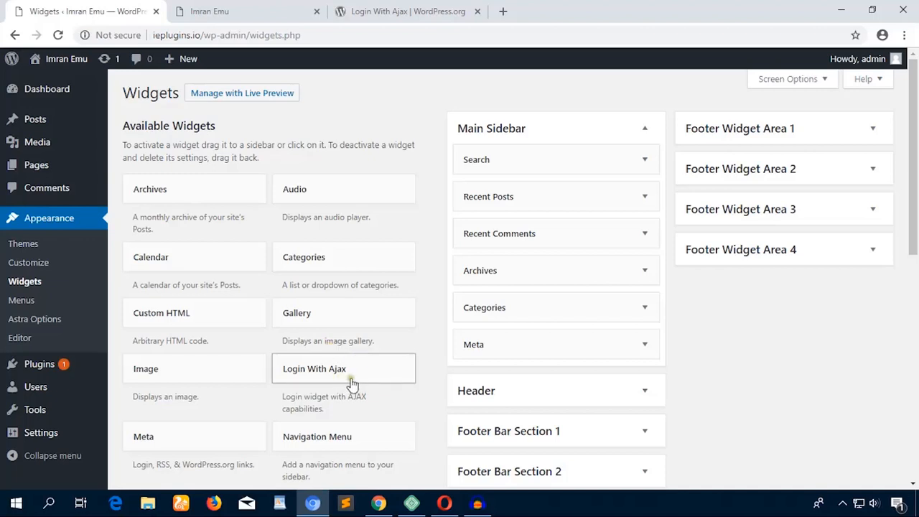
{"action": "mouse_move", "coordinate": [329, 381]}
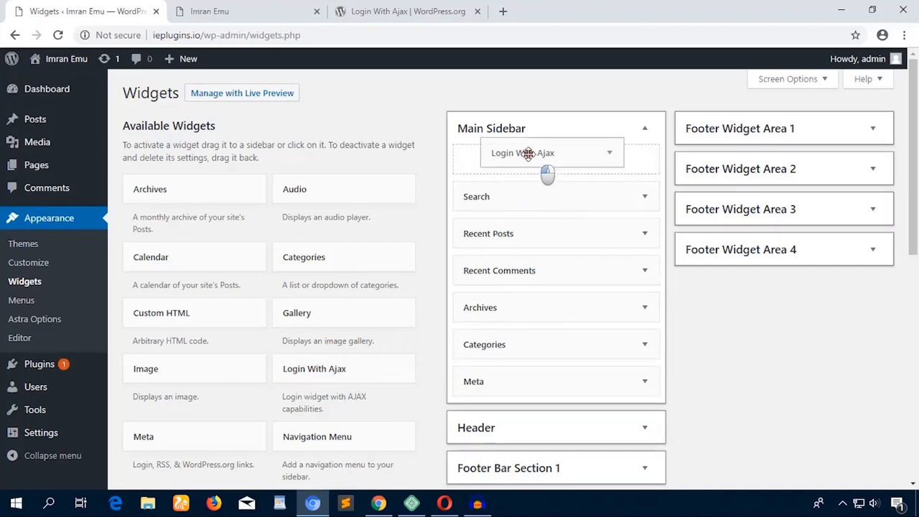
{"action": "left_click", "coordinate": [549, 152]}
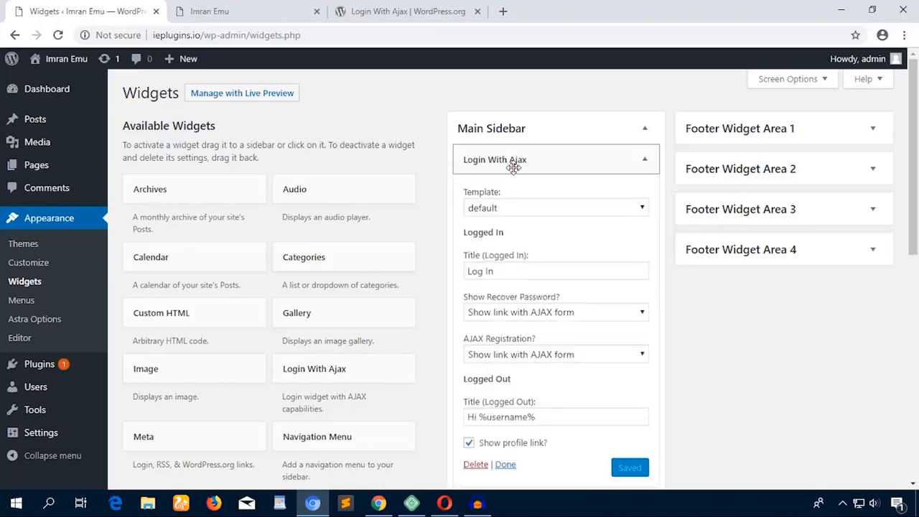
{"action": "scroll", "scroll_direction": "down", "scroll_amount": 3}
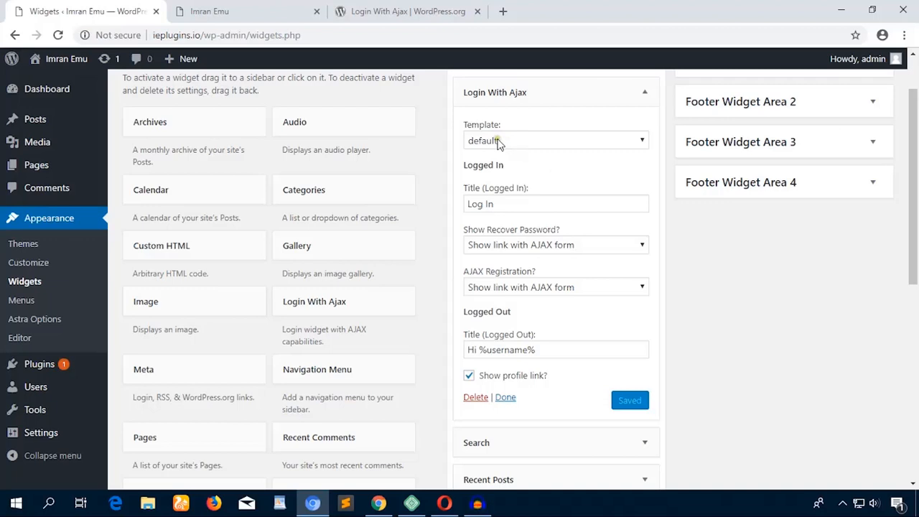
{"action": "left_click", "coordinate": [556, 140]}
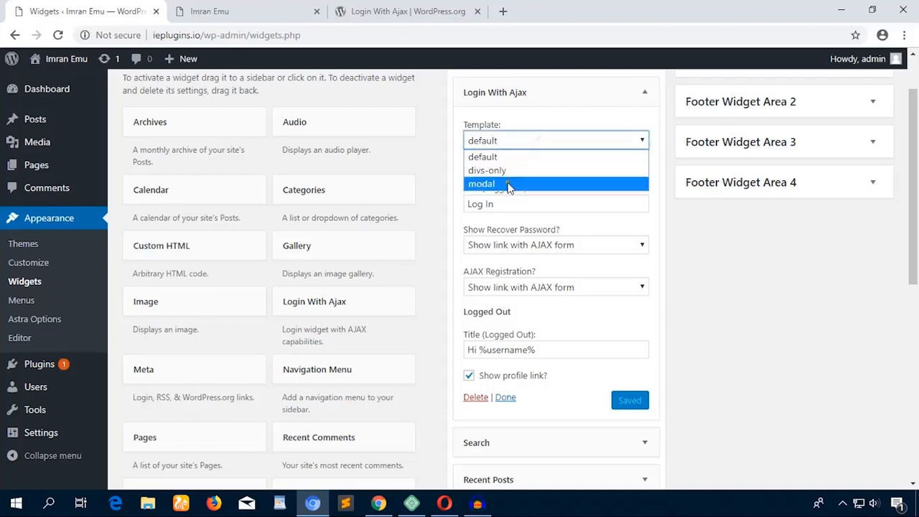
{"action": "mouse_move", "coordinate": [510, 174]}
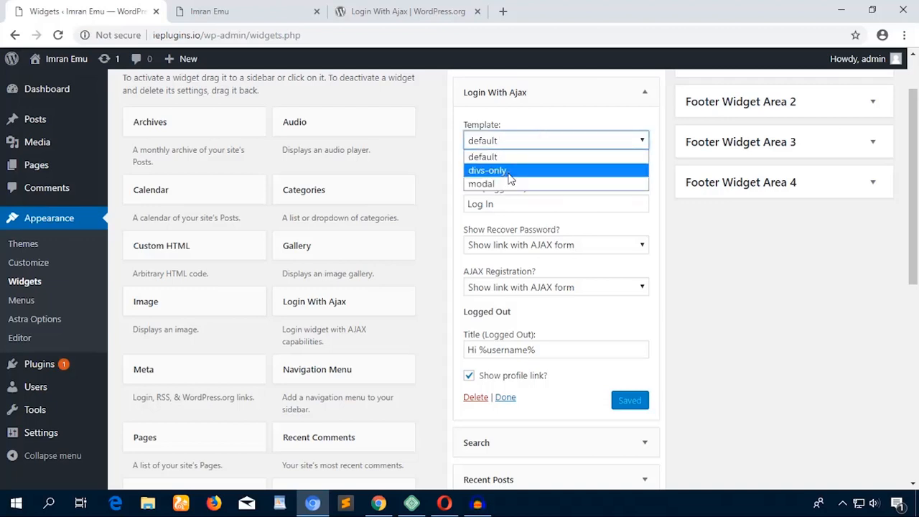
{"action": "left_click", "coordinate": [487, 171]}
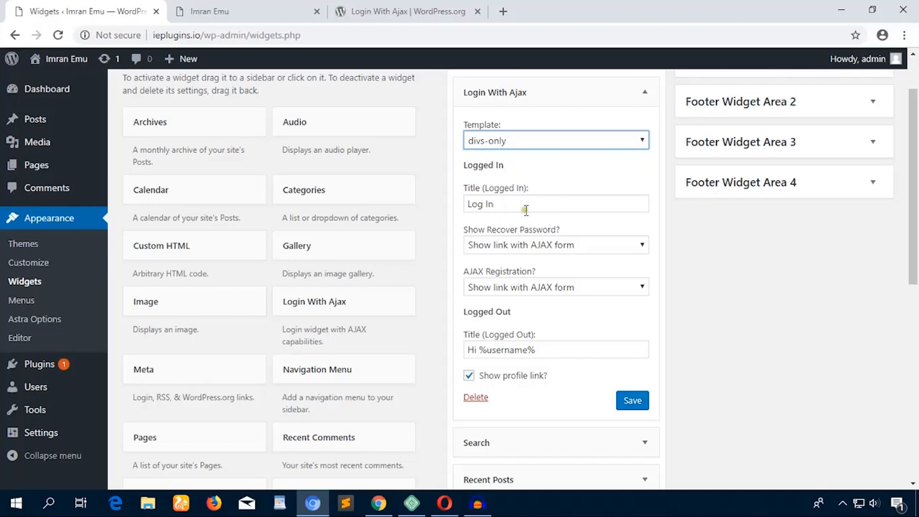
{"action": "mouse_move", "coordinate": [589, 248]}
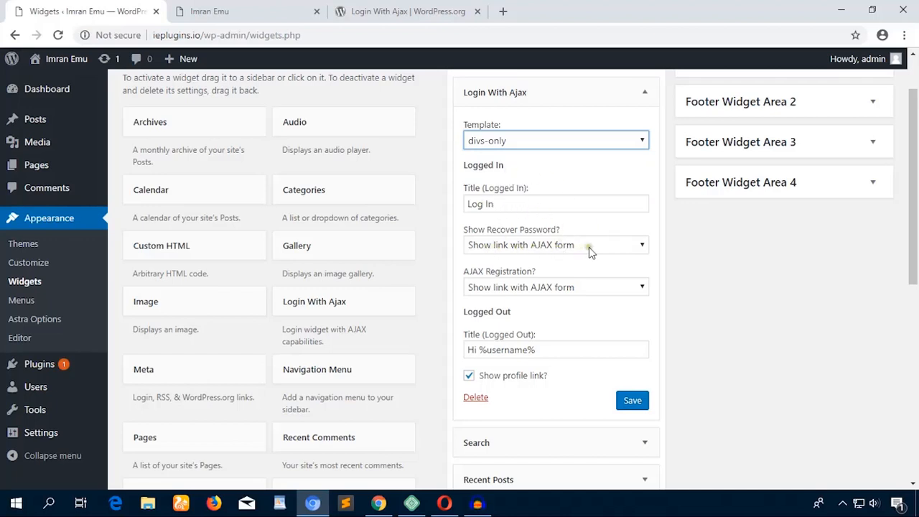
{"action": "mouse_move", "coordinate": [545, 398]}
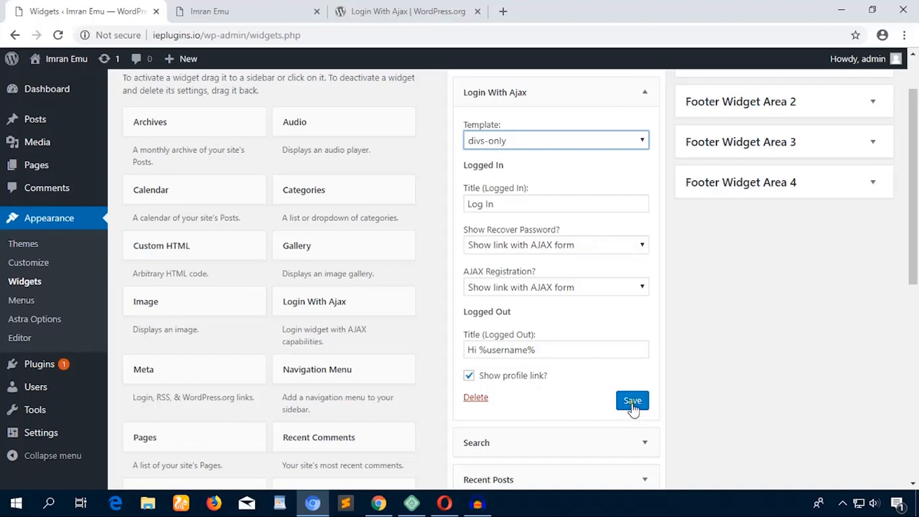
{"action": "left_click", "coordinate": [632, 400]}
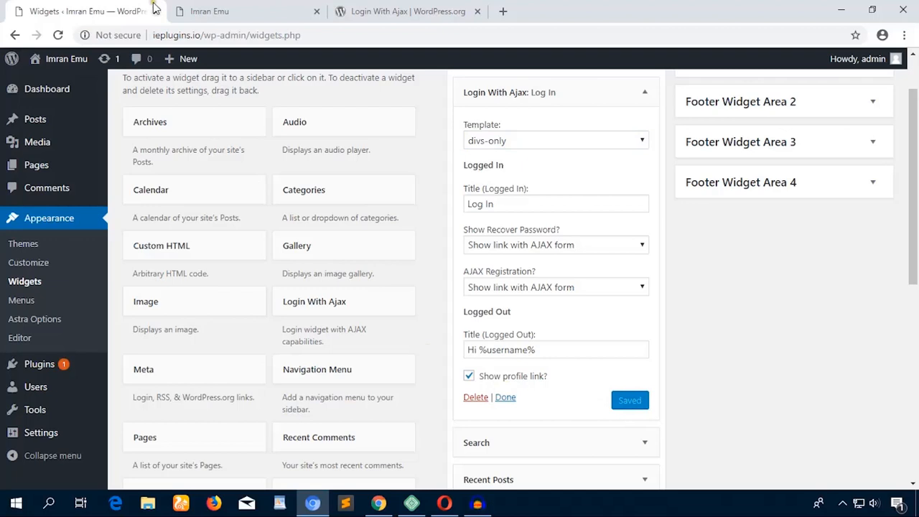
{"action": "left_click", "coordinate": [223, 11]}
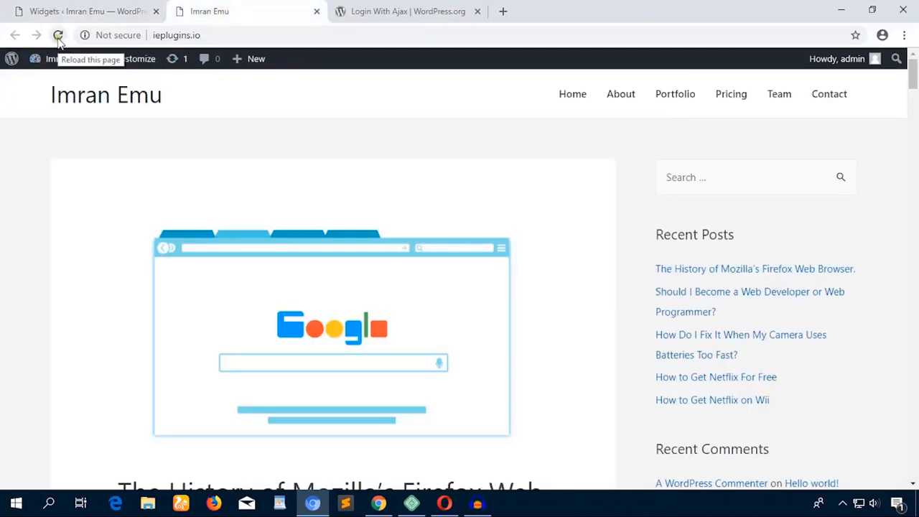
Reload the live site so the Login With Ajax widget appears in the sidebar.
{"action": "left_click", "coordinate": [59, 34]}
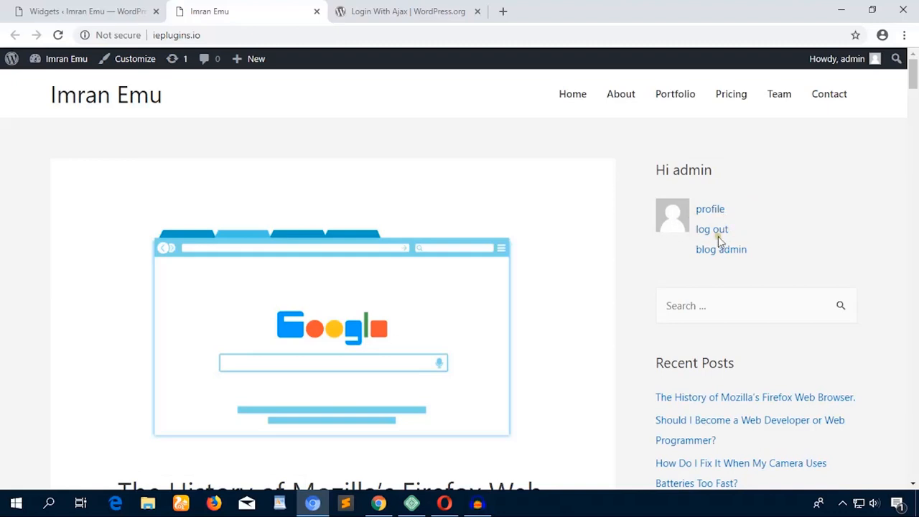
{"action": "mouse_move", "coordinate": [733, 263]}
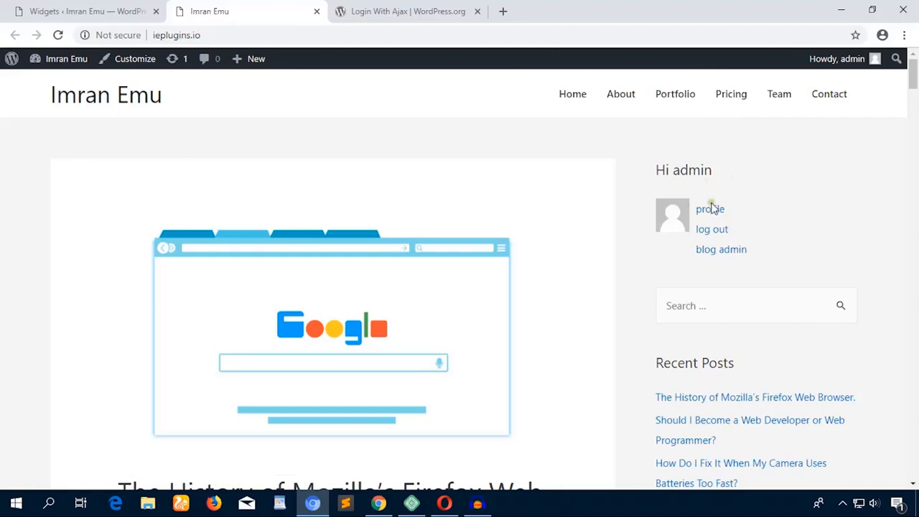
{"action": "right_click", "coordinate": [176, 35]}
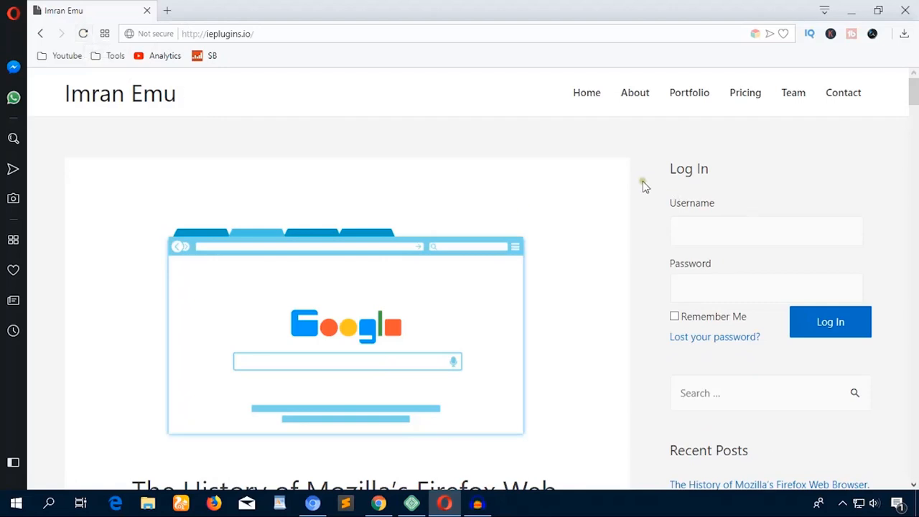
Log in as admin through the sidebar widget using the saved username and password.
{"action": "left_click", "coordinate": [766, 231]}
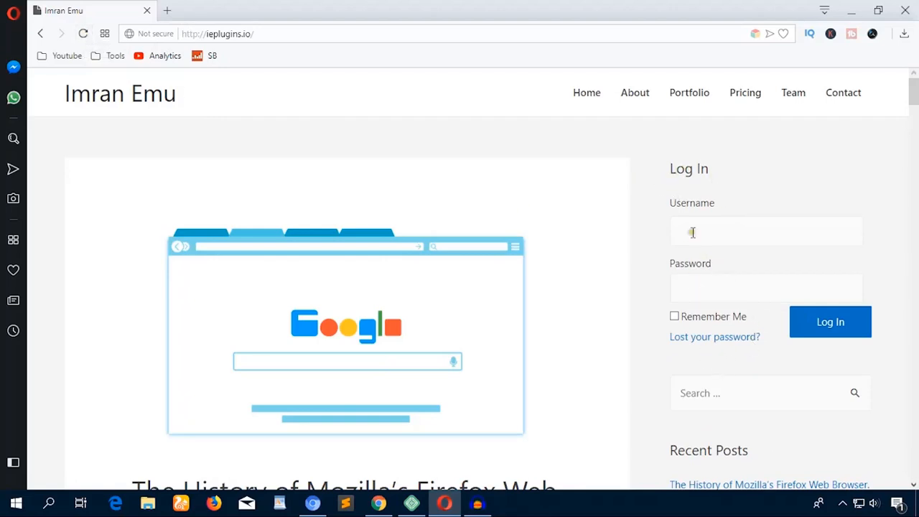
{"action": "mouse_move", "coordinate": [734, 174]}
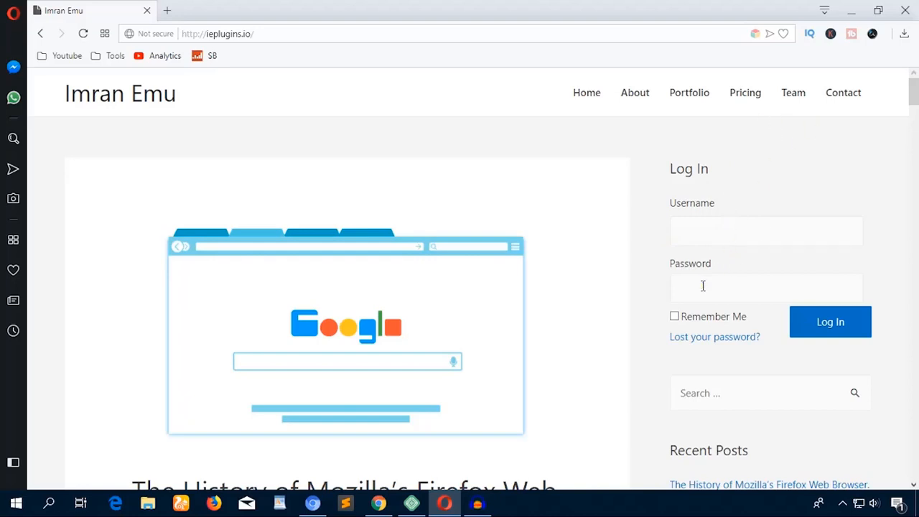
{"action": "mouse_move", "coordinate": [728, 218]}
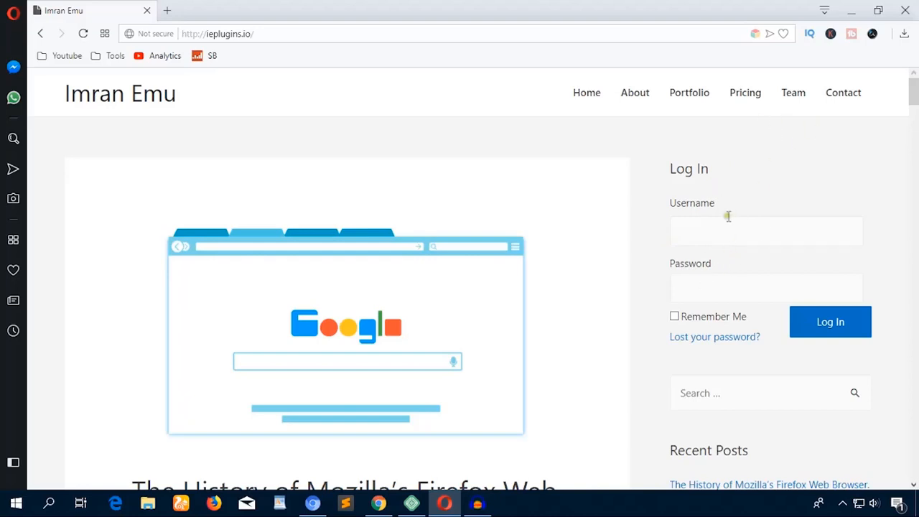
{"action": "mouse_move", "coordinate": [841, 193]}
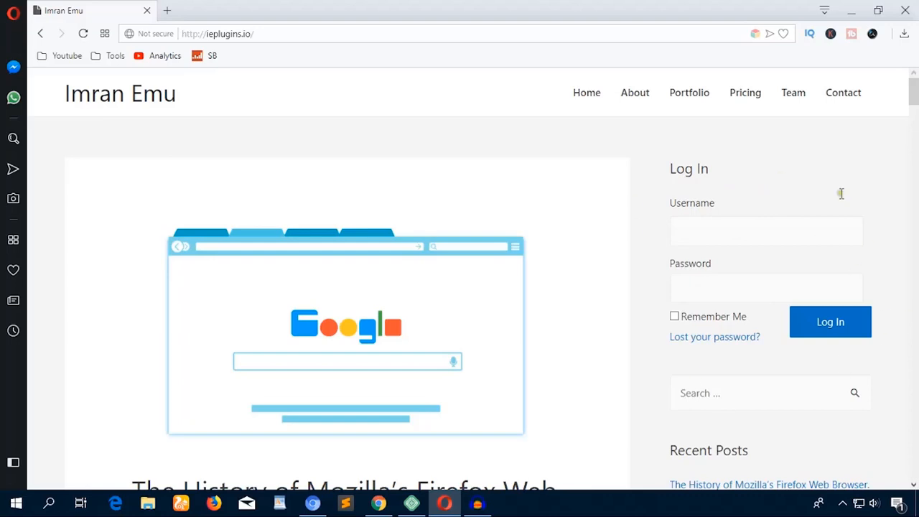
{"action": "mouse_move", "coordinate": [752, 253]}
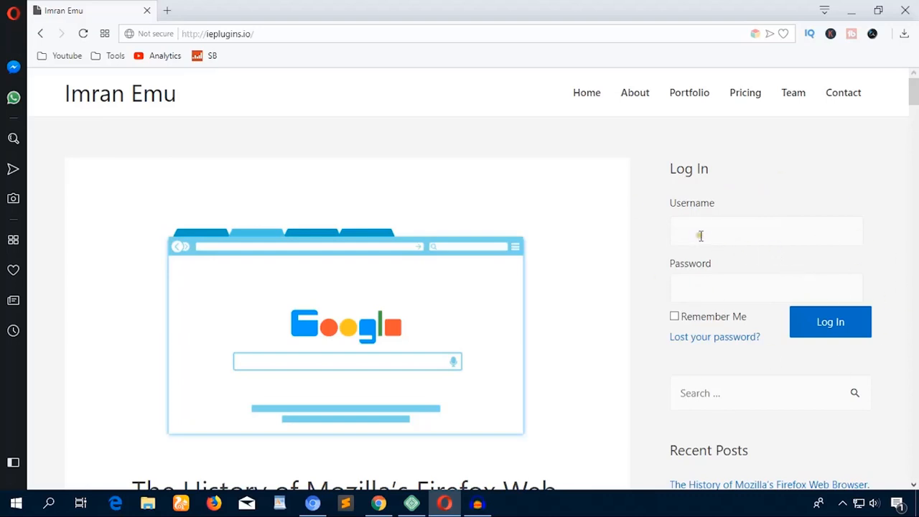
{"action": "left_click", "coordinate": [766, 230]}
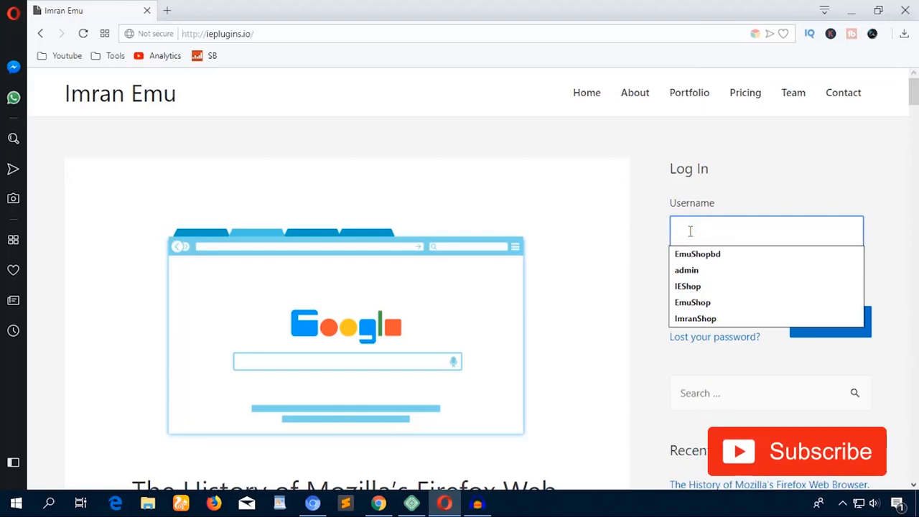
{"action": "type", "text": "admin"}
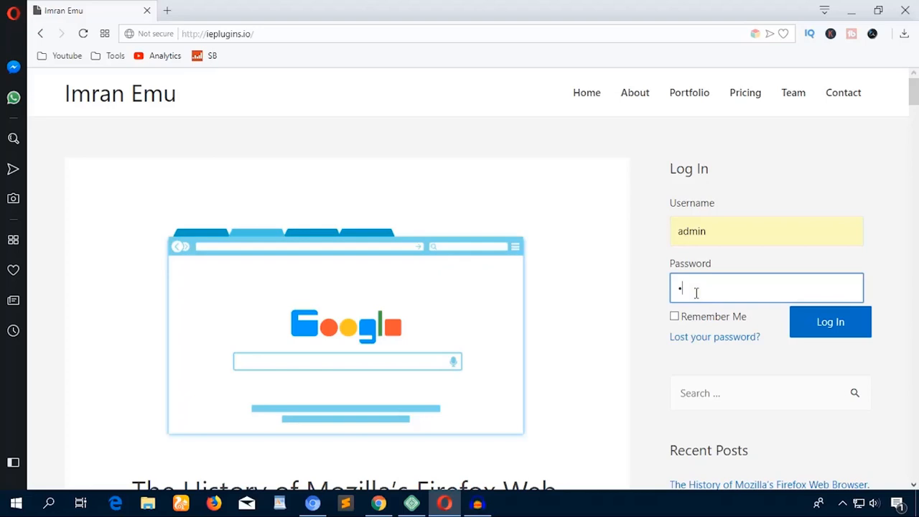
{"action": "type", "text": "••••"}
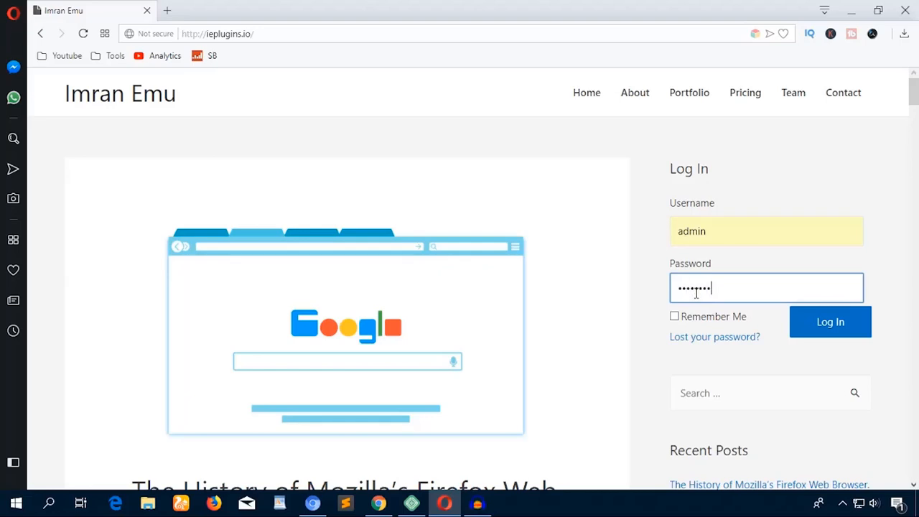
{"action": "left_click", "coordinate": [830, 322]}
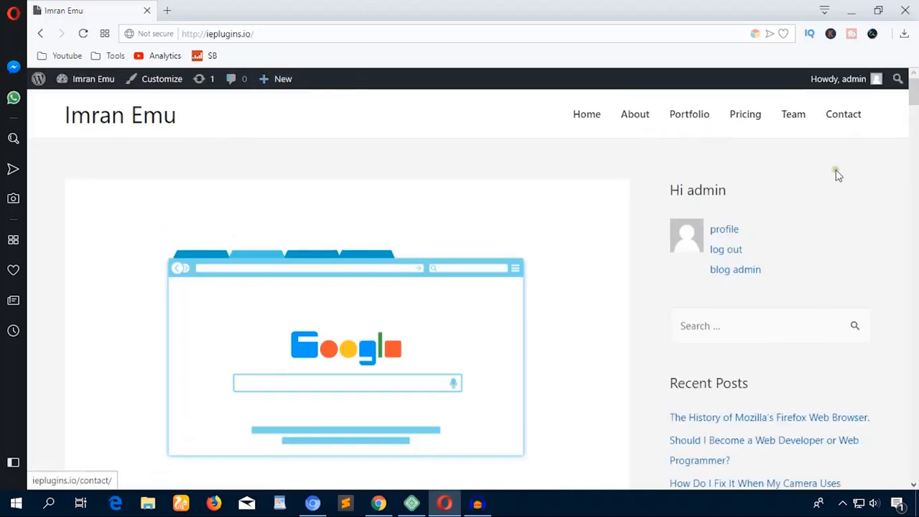
{"action": "mouse_move", "coordinate": [658, 268]}
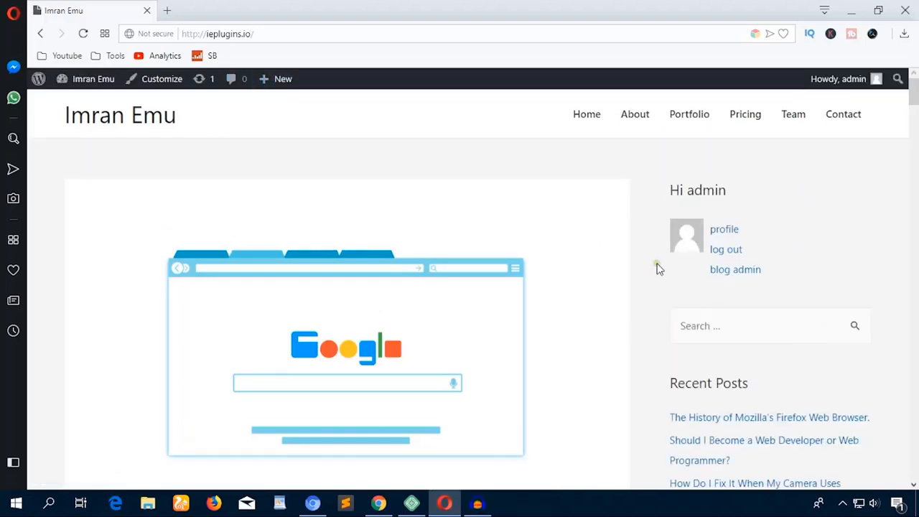
{"action": "mouse_move", "coordinate": [270, 71]}
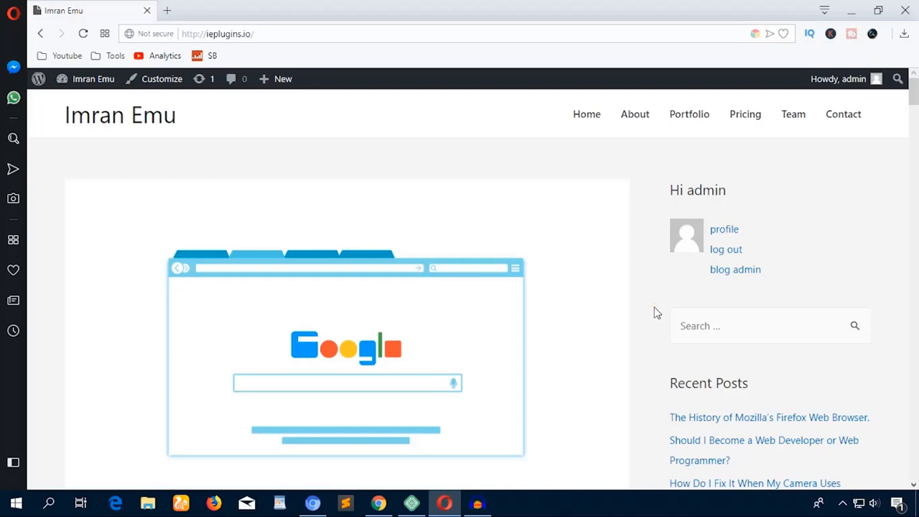
{"action": "mouse_move", "coordinate": [688, 207]}
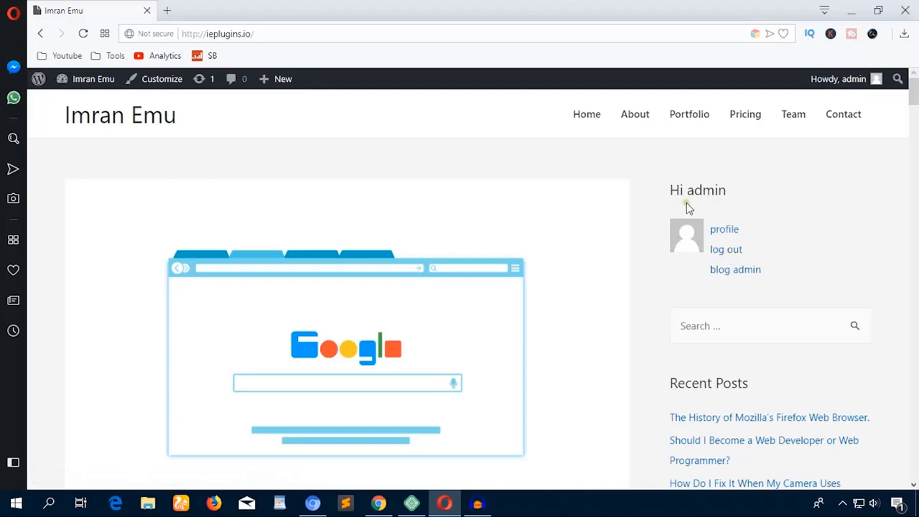
{"action": "mouse_move", "coordinate": [283, 142]}
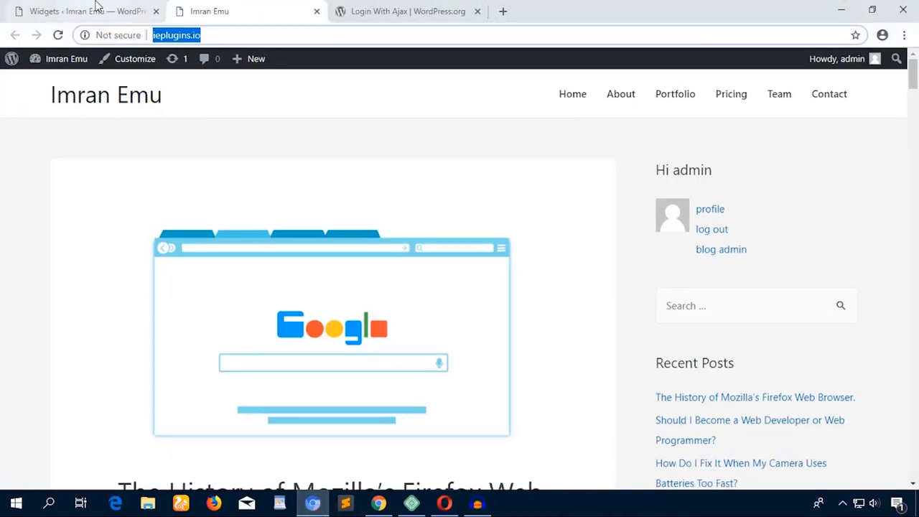
Set the widget's Show Recover Password? and AJAX Registration? options to No Link.
{"action": "left_click", "coordinate": [86, 11]}
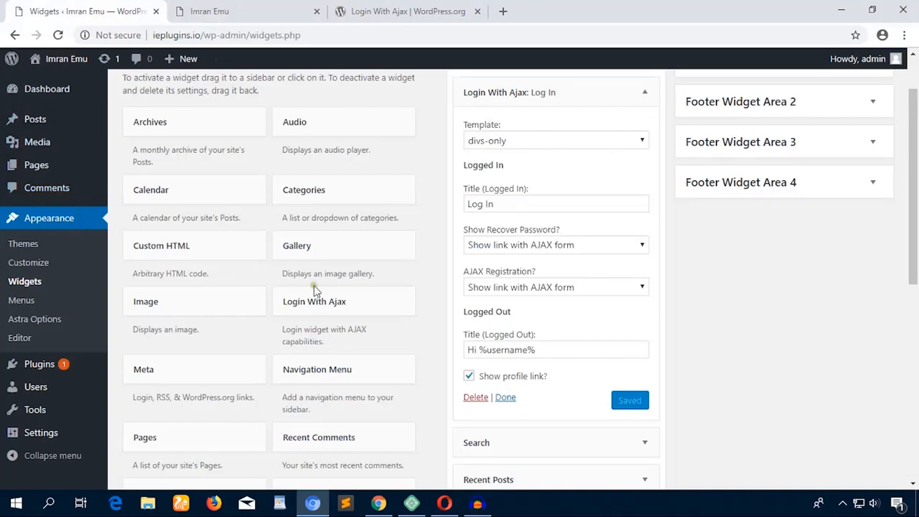
{"action": "mouse_move", "coordinate": [622, 253]}
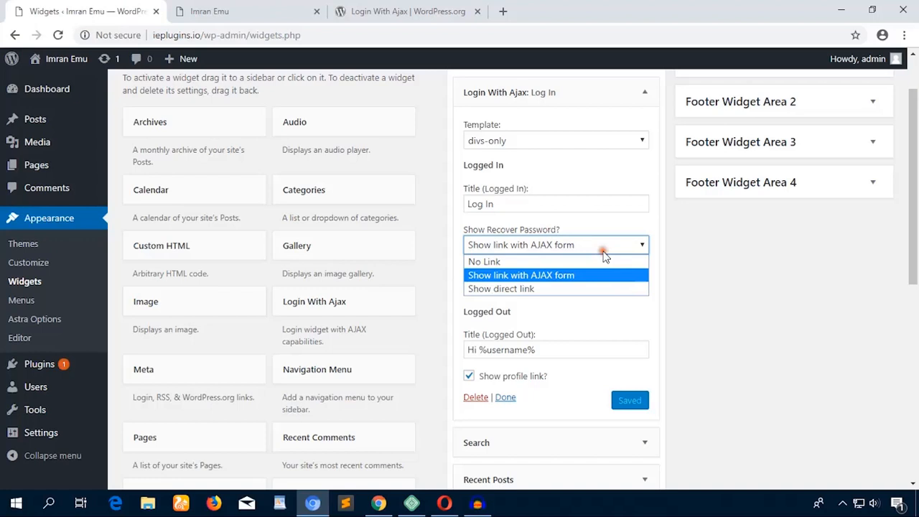
{"action": "left_click", "coordinate": [484, 262]}
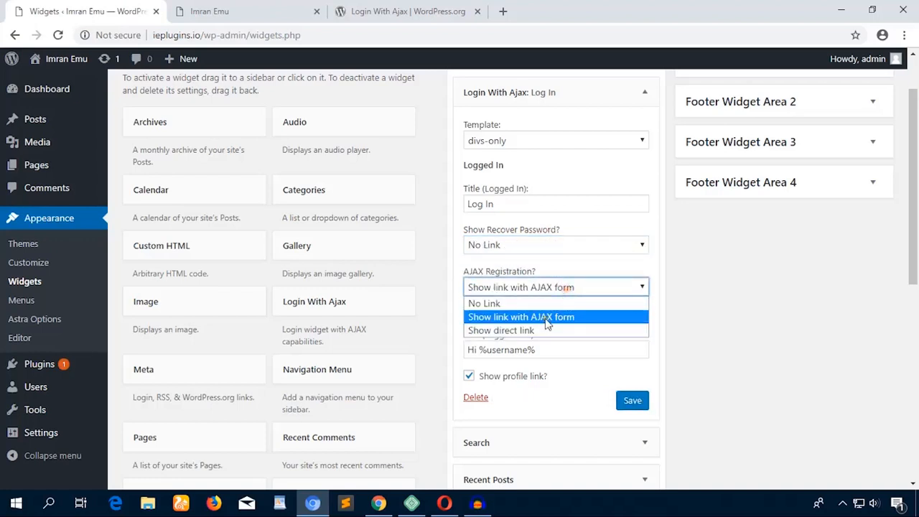
{"action": "left_click", "coordinate": [484, 303]}
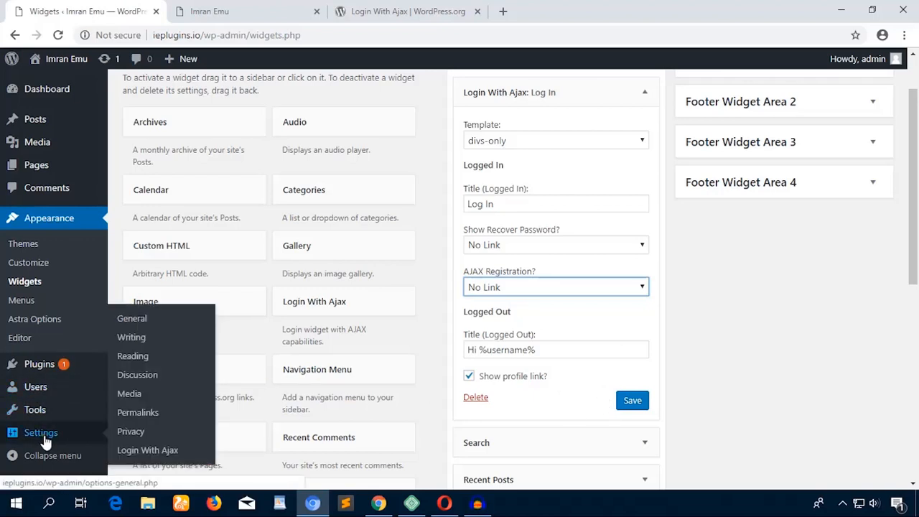
{"action": "mouse_move", "coordinate": [147, 450]}
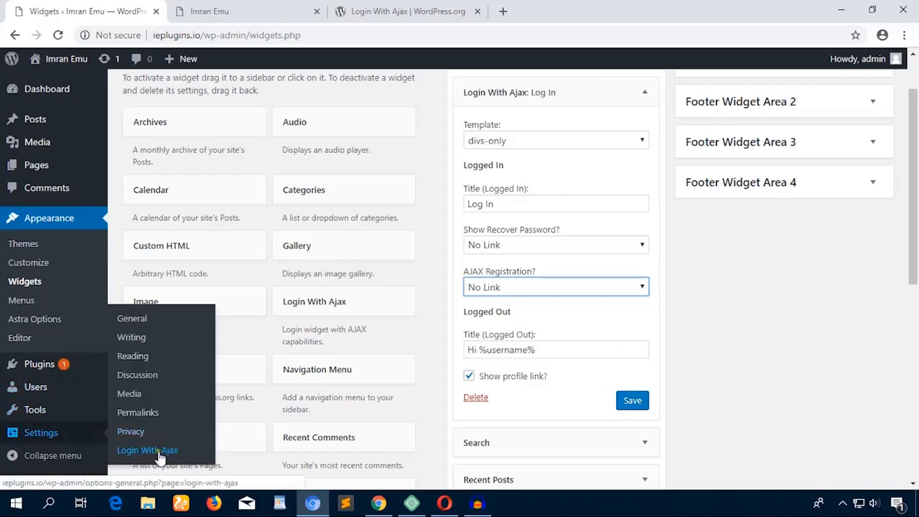
{"action": "mouse_move", "coordinate": [166, 454]}
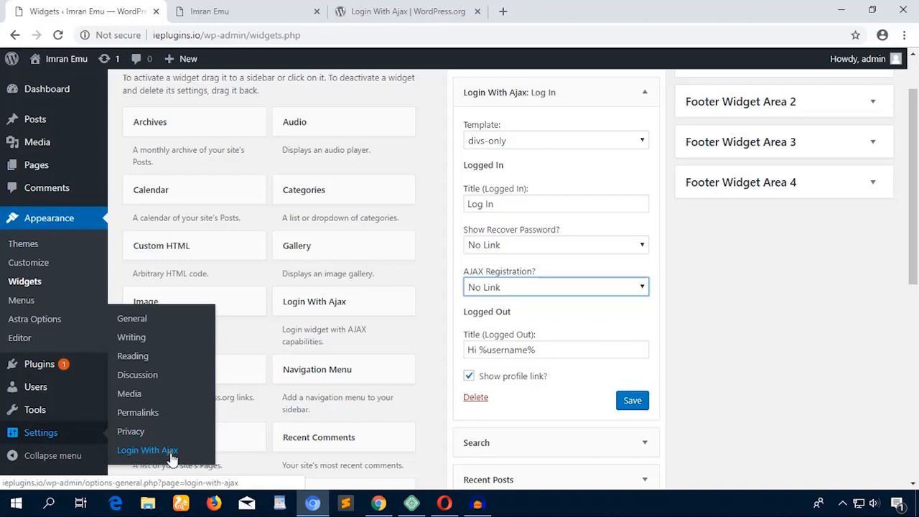
Go to Settings > Login With Ajax, leaving the widgets page without saving.
{"action": "left_click", "coordinate": [147, 450]}
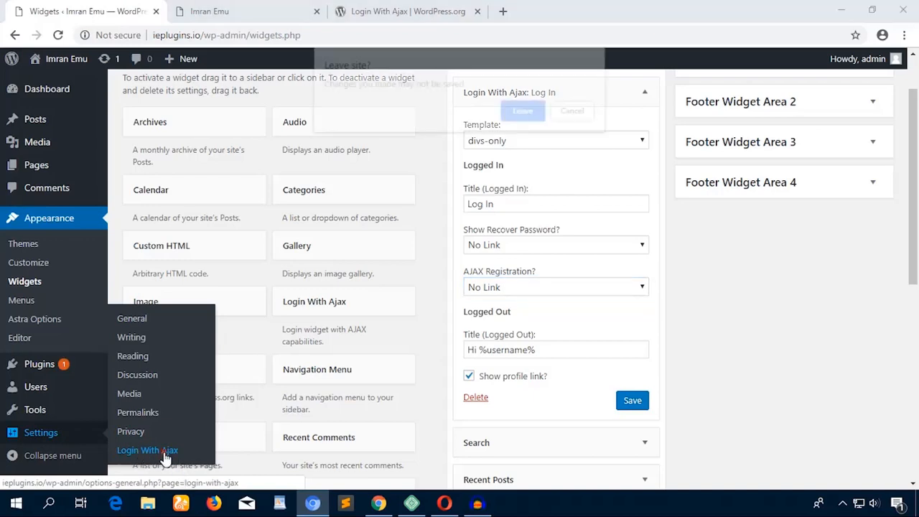
{"action": "left_click", "coordinate": [147, 450]}
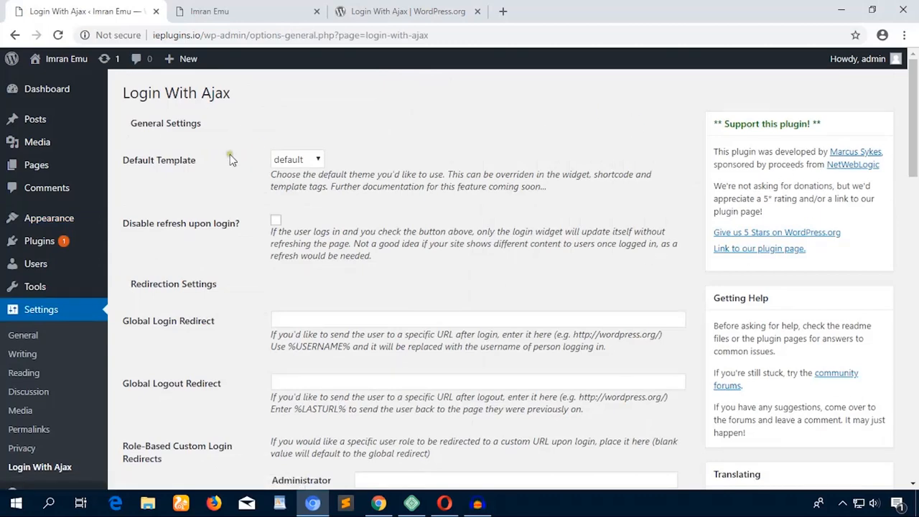
Keep the default template and scroll down to the Redirection Settings section.
{"action": "left_click", "coordinate": [297, 159]}
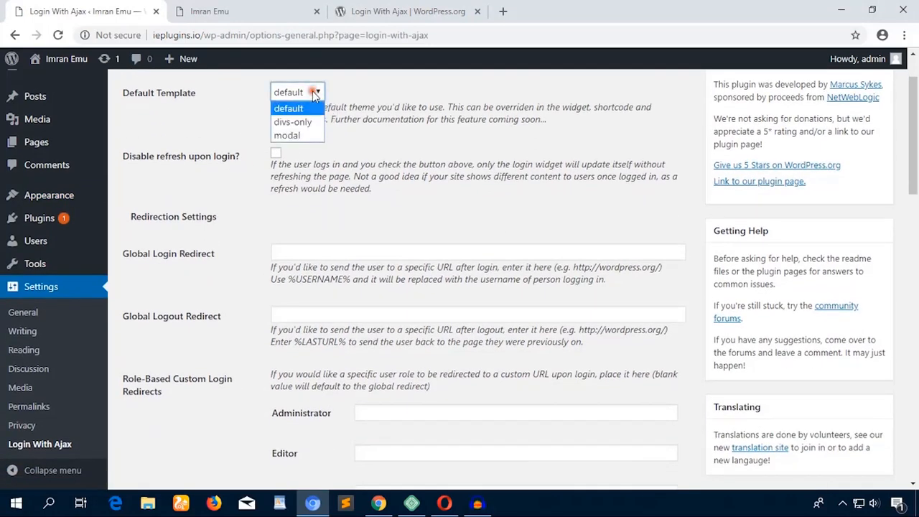
{"action": "mouse_move", "coordinate": [287, 135]}
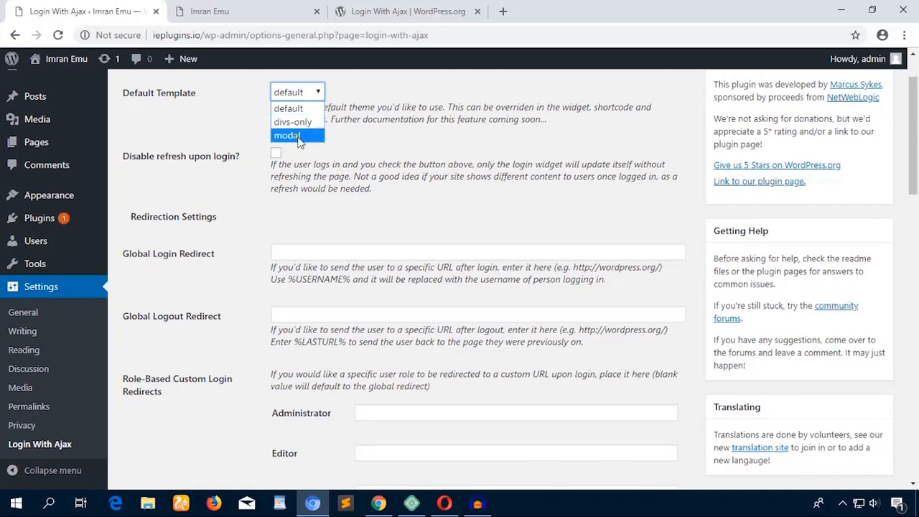
{"action": "left_click", "coordinate": [296, 135]}
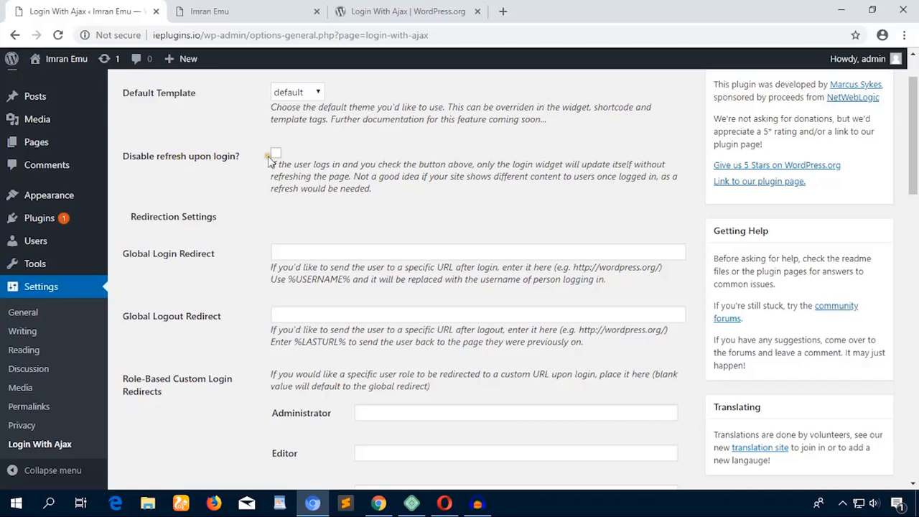
{"action": "scroll", "scroll_direction": "down", "scroll_amount": 3}
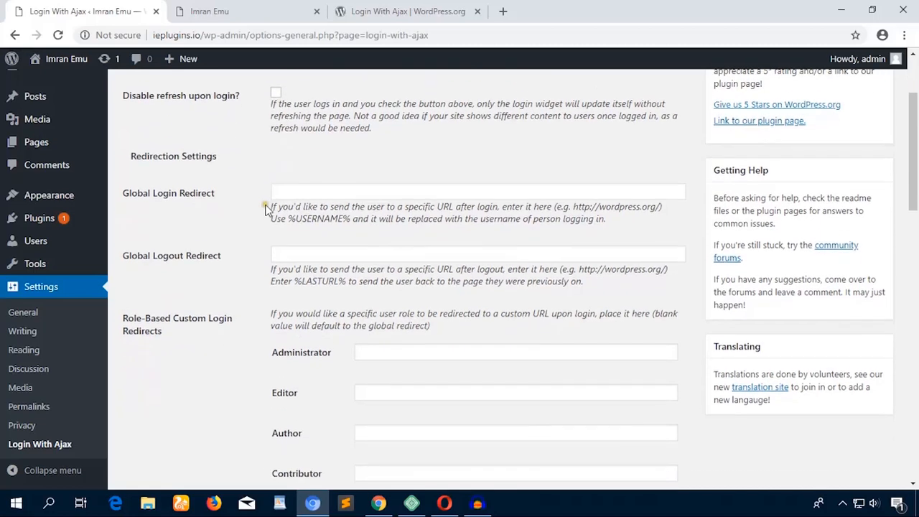
{"action": "scroll", "scroll_direction": "down", "scroll_amount": 3}
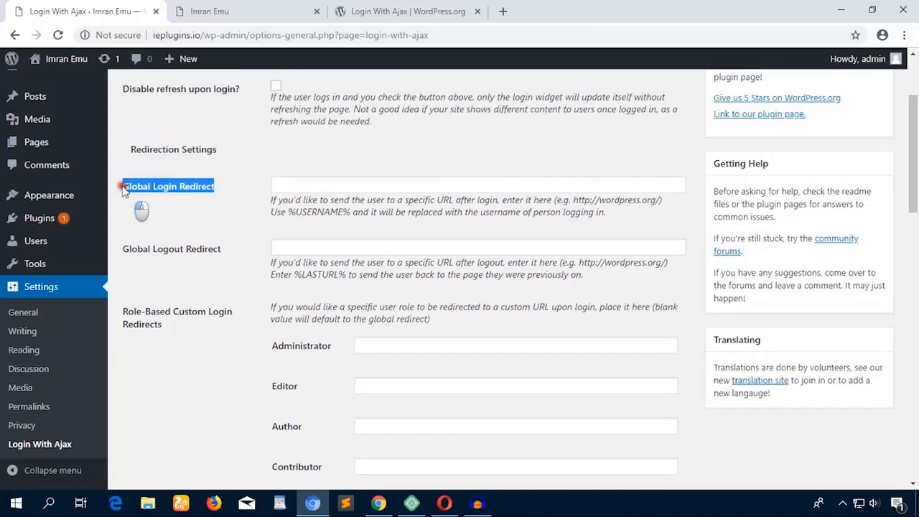
{"action": "mouse_move", "coordinate": [415, 194]}
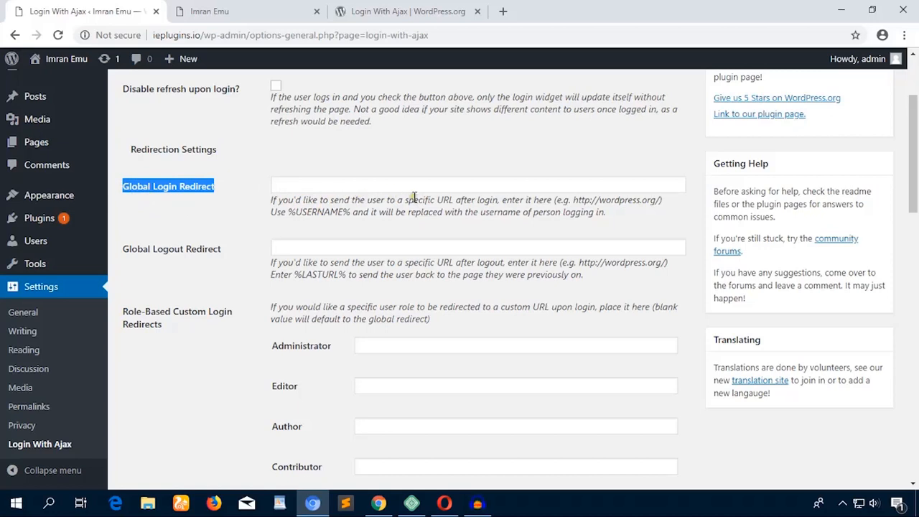
{"action": "scroll", "scroll_direction": "down", "scroll_amount": 3}
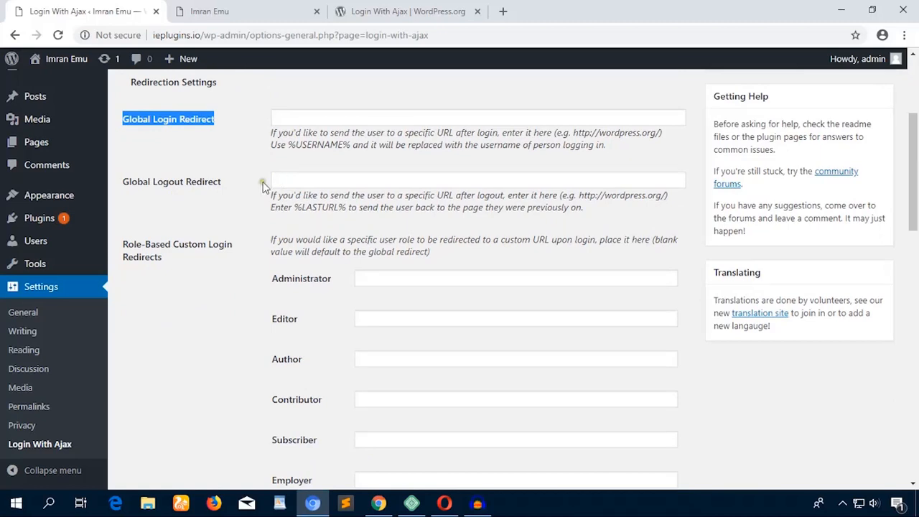
{"action": "mouse_move", "coordinate": [231, 185]}
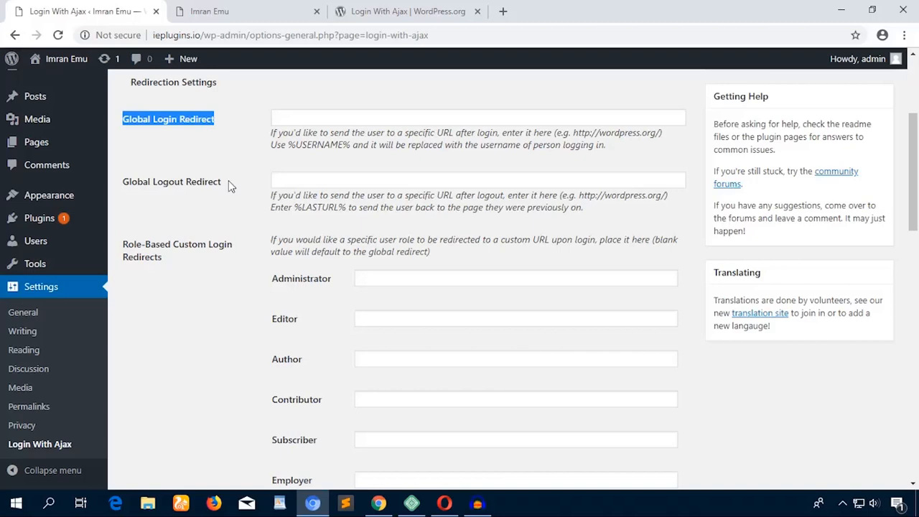
{"action": "mouse_move", "coordinate": [237, 180]}
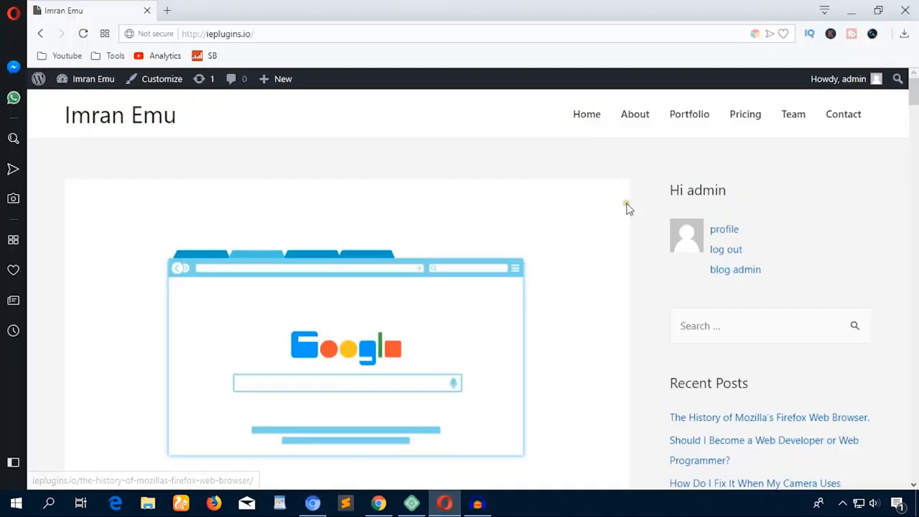
{"action": "mouse_move", "coordinate": [726, 253]}
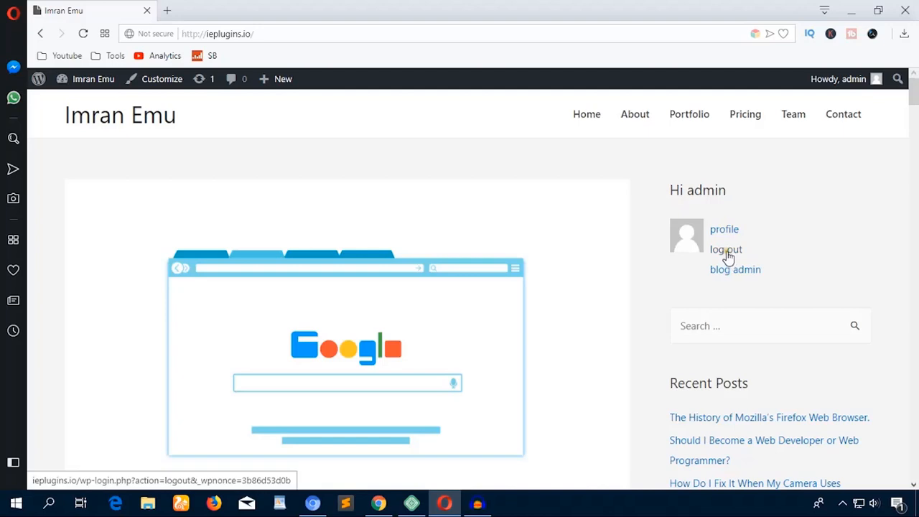
Log admin out via the 'log out' link in Opera's sidebar widget.
{"action": "left_click", "coordinate": [726, 249]}
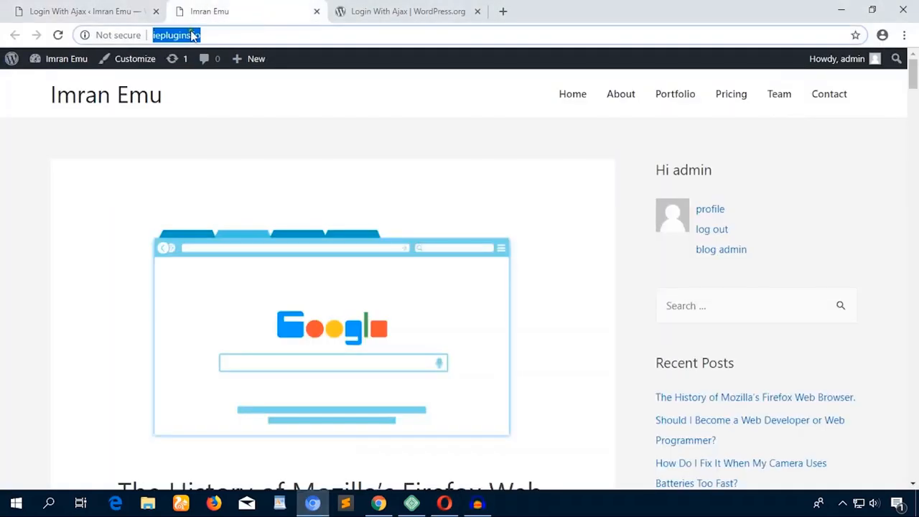
{"action": "right_click", "coordinate": [176, 35]}
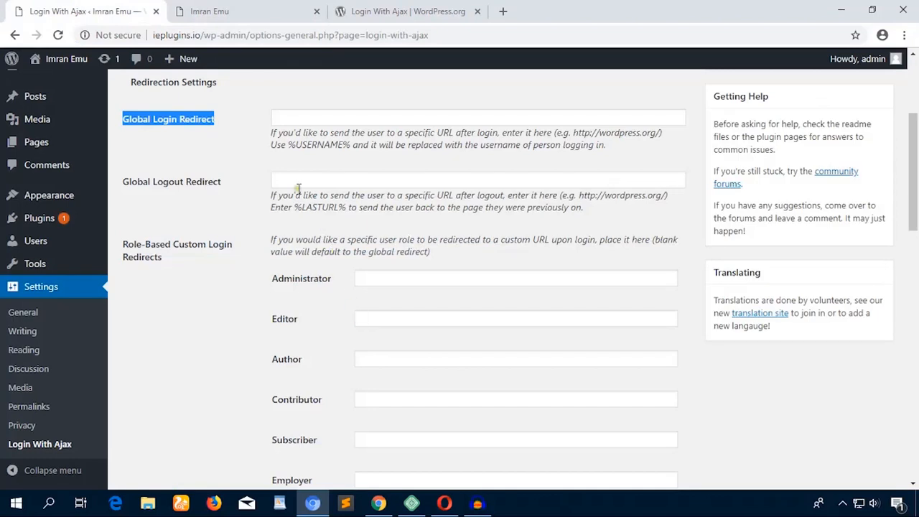
{"action": "left_click", "coordinate": [473, 180]}
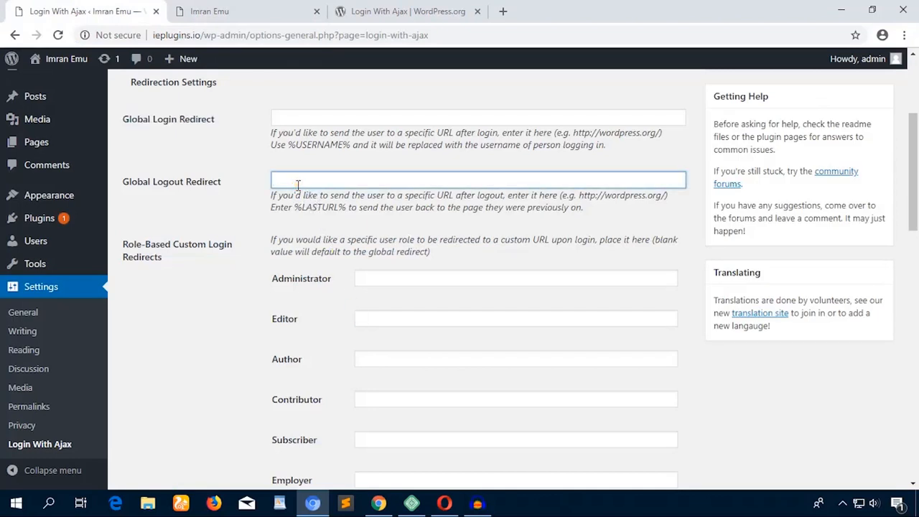
{"action": "type", "text": "http://ieplugins.io/"}
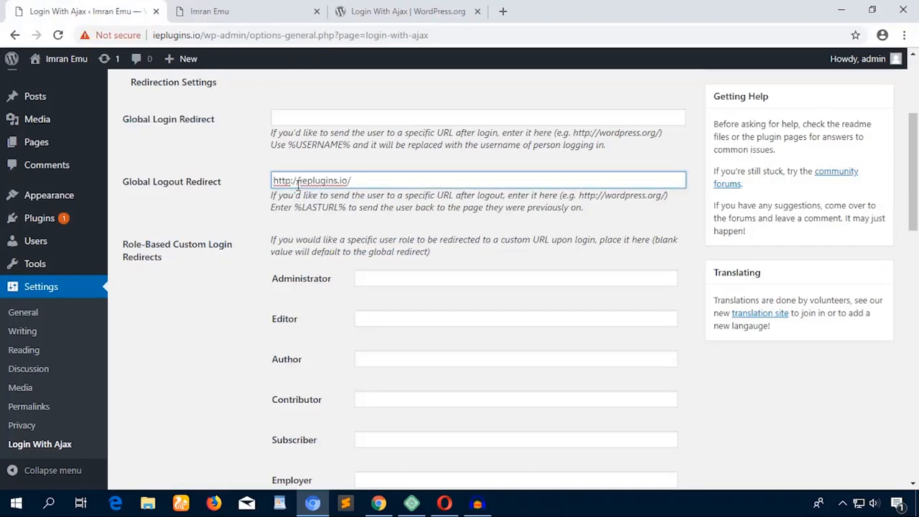
{"action": "key", "text": "Backspace"}
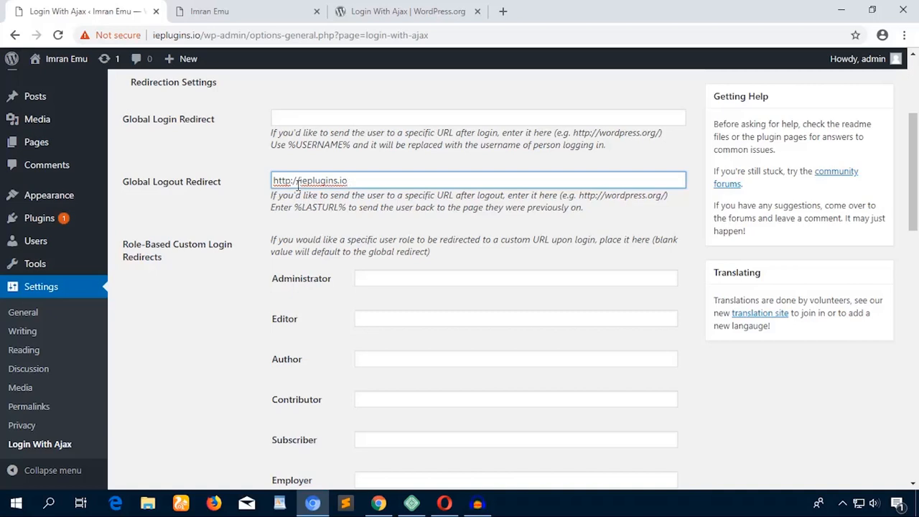
{"action": "mouse_move", "coordinate": [244, 209]}
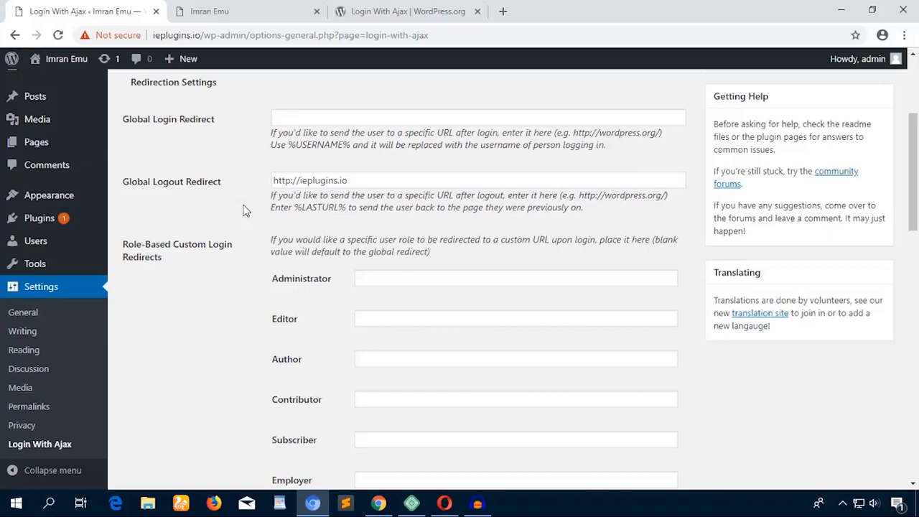
Review the Administrator and Editor login redirect fields, then save the Login With Ajax settings.
{"action": "scroll", "scroll_direction": "down", "scroll_amount": 3}
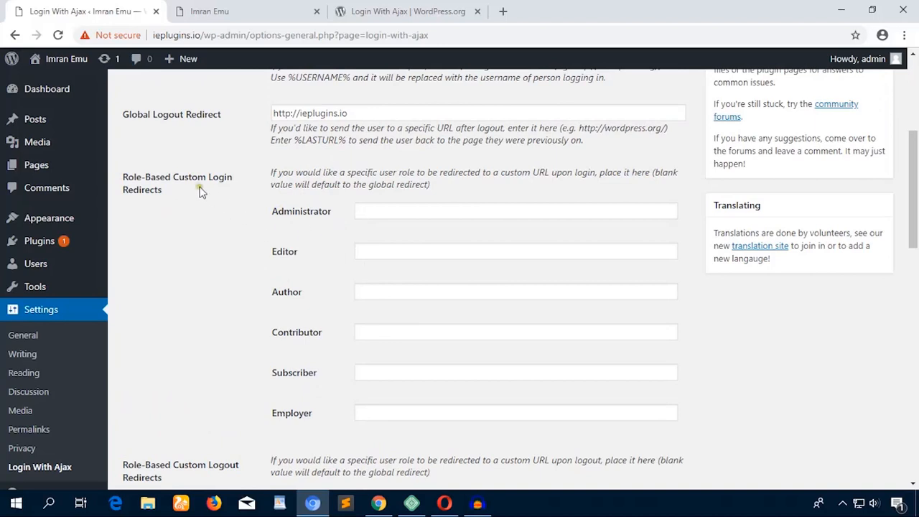
{"action": "mouse_move", "coordinate": [336, 217]}
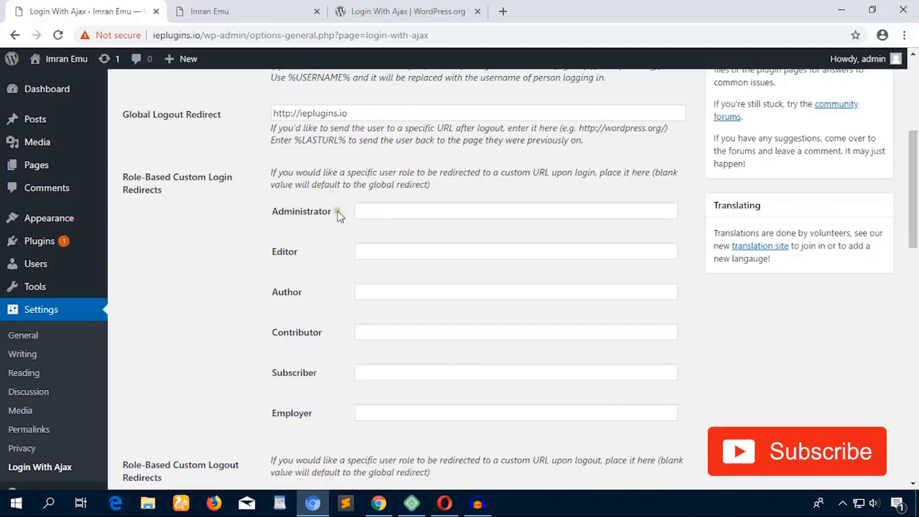
{"action": "double_click", "coordinate": [301, 211]}
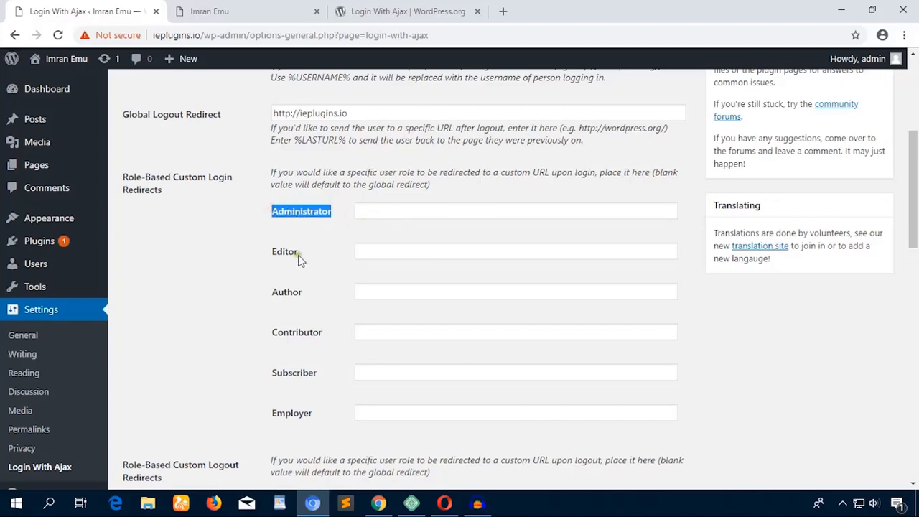
{"action": "double_click", "coordinate": [284, 251]}
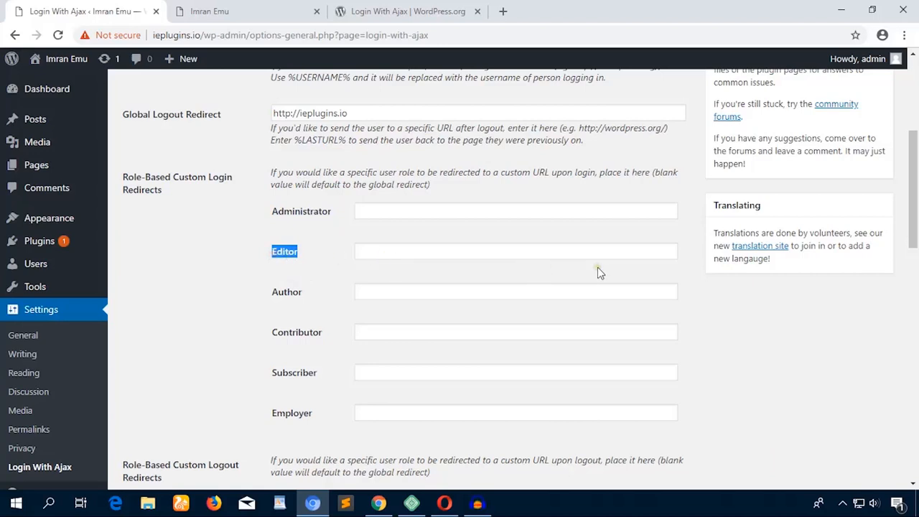
{"action": "scroll", "scroll_direction": "down", "scroll_amount": 3}
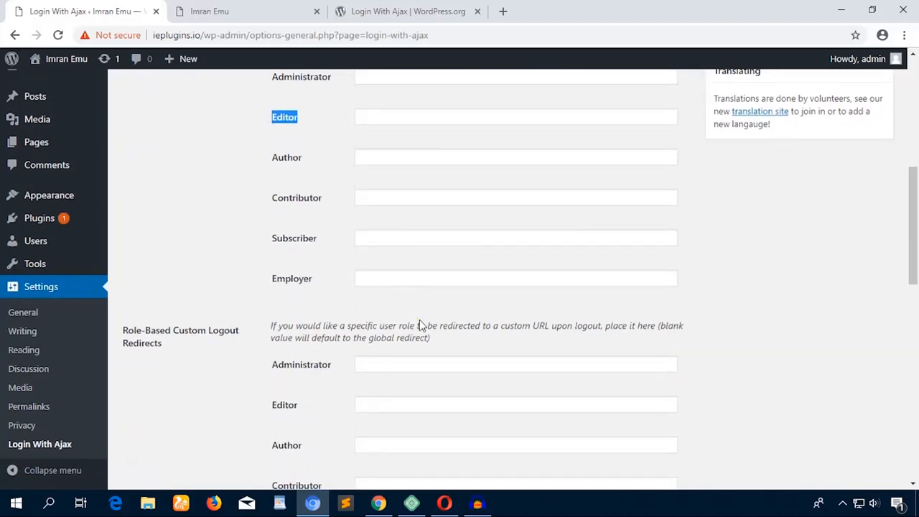
{"action": "scroll", "scroll_direction": "down", "scroll_amount": 3}
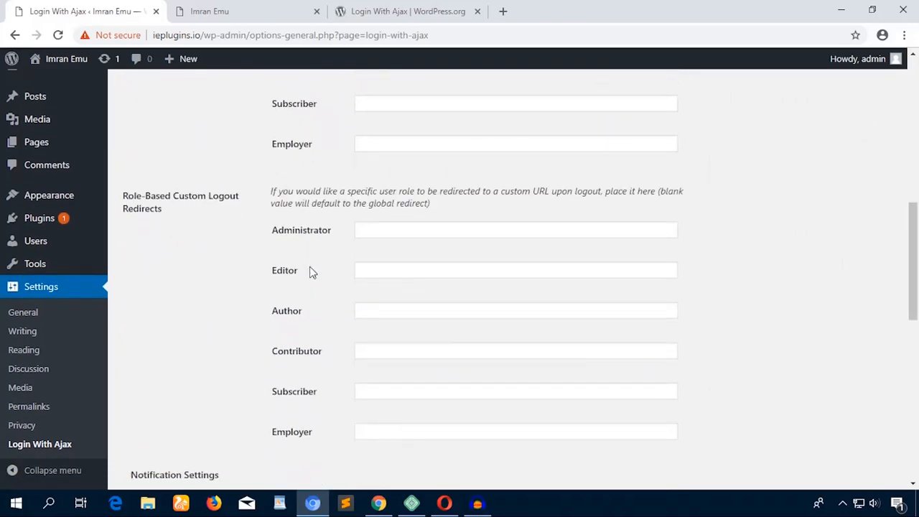
{"action": "left_click", "coordinate": [156, 410]}
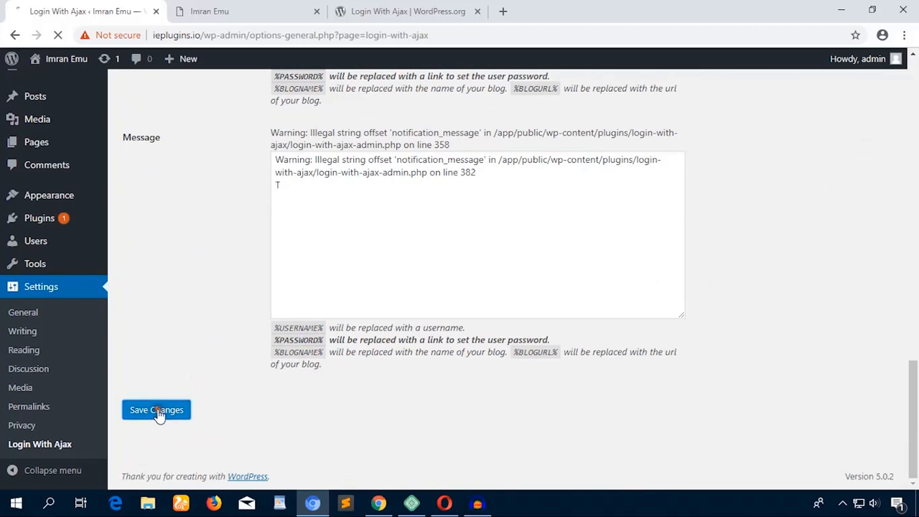
{"action": "left_click", "coordinate": [155, 411]}
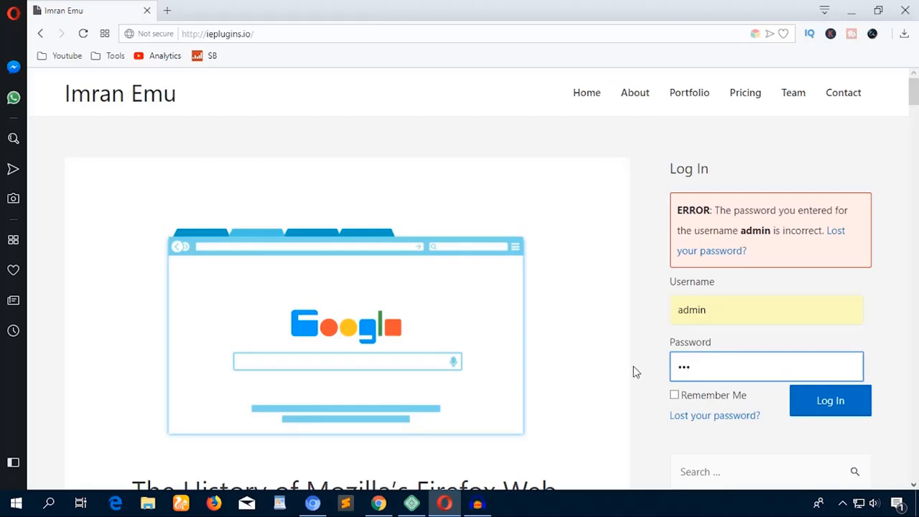
Log in as admin with the re-entered password, then log out to test the redirect.
{"action": "key", "text": "Backspace"}
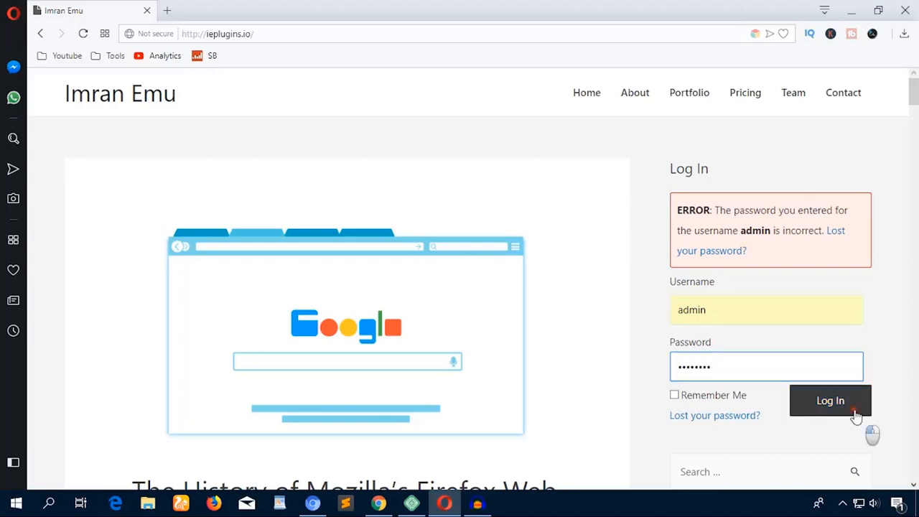
{"action": "left_click", "coordinate": [830, 401]}
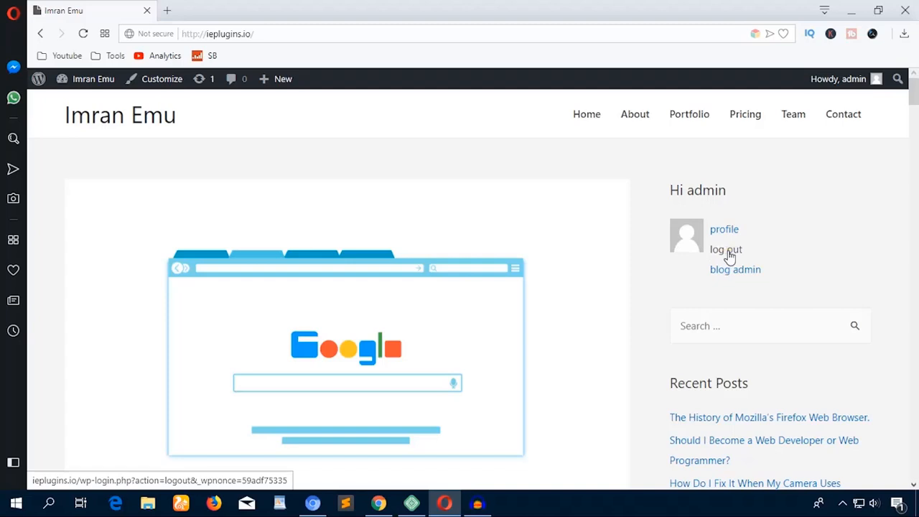
{"action": "left_click", "coordinate": [725, 249]}
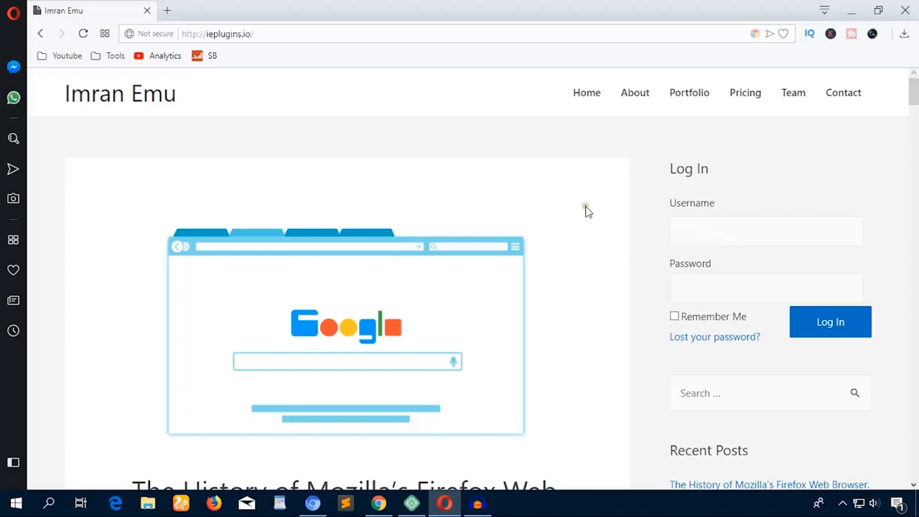
{"action": "left_click", "coordinate": [276, 34]}
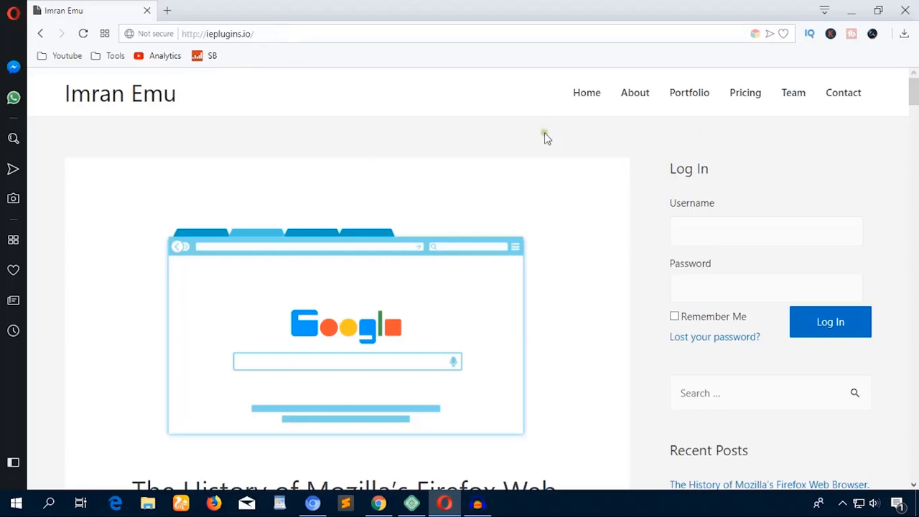
{"action": "mouse_move", "coordinate": [438, 173]}
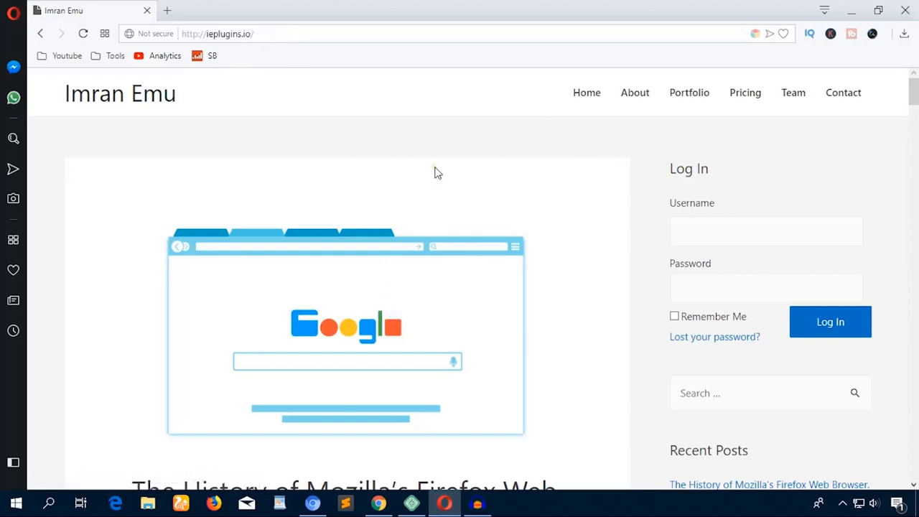
{"action": "mouse_move", "coordinate": [272, 44]}
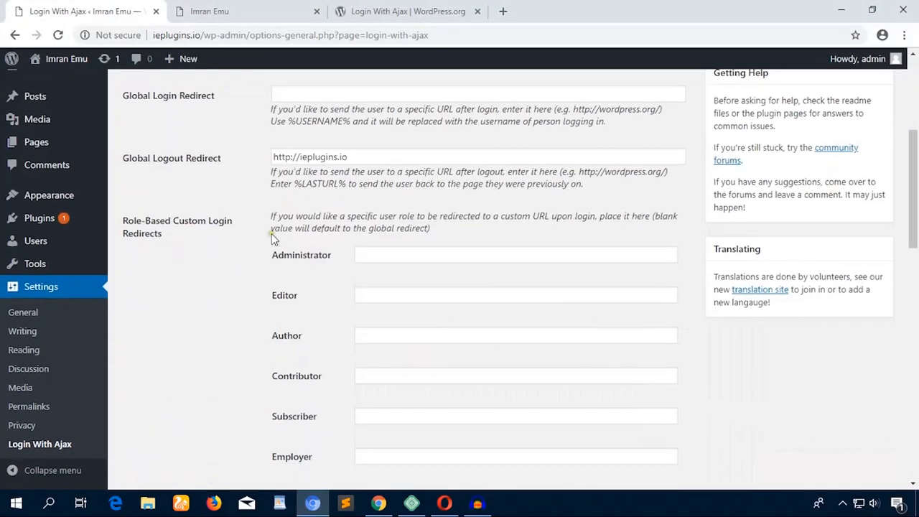
Review the Override Default Email notification settings and save the Login With Ajax settings again.
{"action": "scroll", "scroll_direction": "down", "scroll_amount": 3}
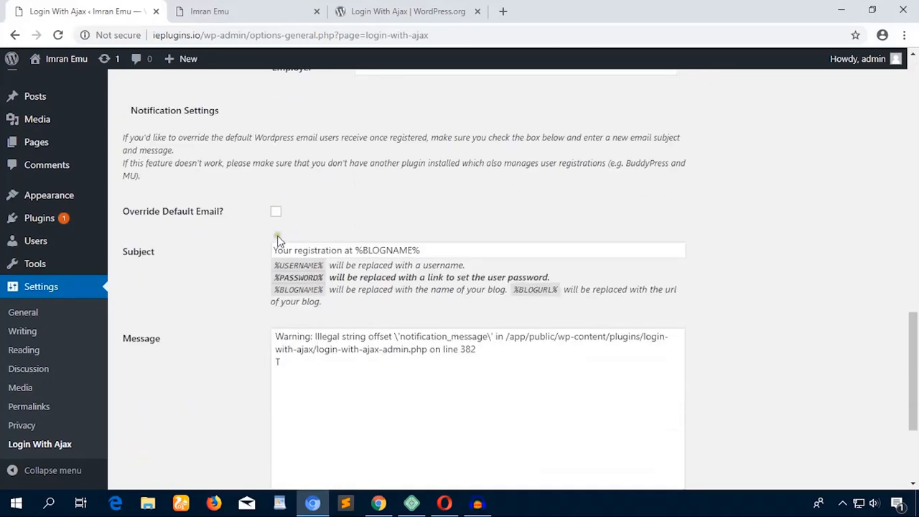
{"action": "double_click", "coordinate": [172, 211]}
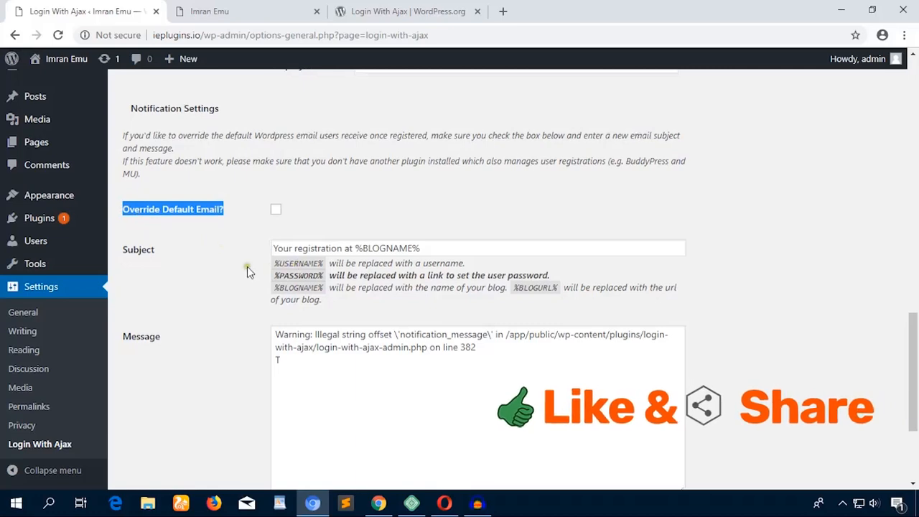
{"action": "scroll", "scroll_direction": "down", "scroll_amount": 3}
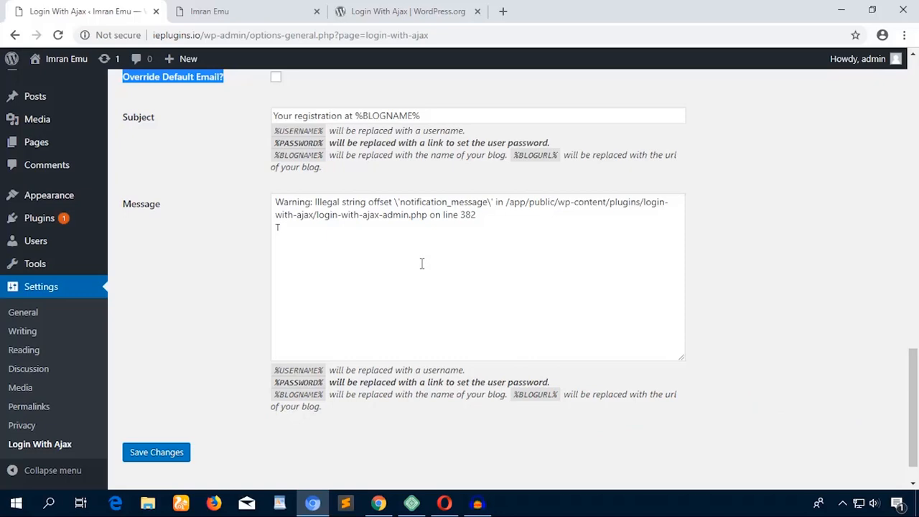
{"action": "left_click", "coordinate": [156, 452]}
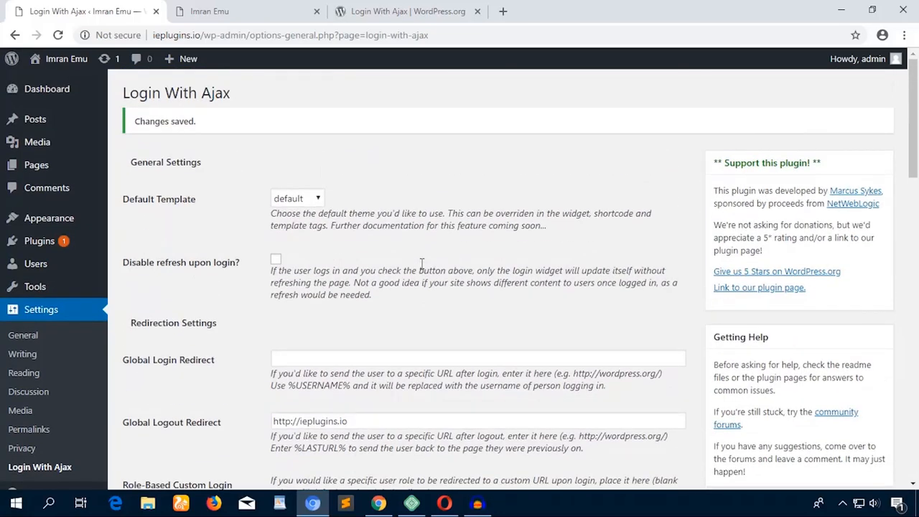
View the Login With Ajax WordPress.org page, glance at the site's front page, and return.
{"action": "left_click", "coordinate": [407, 11]}
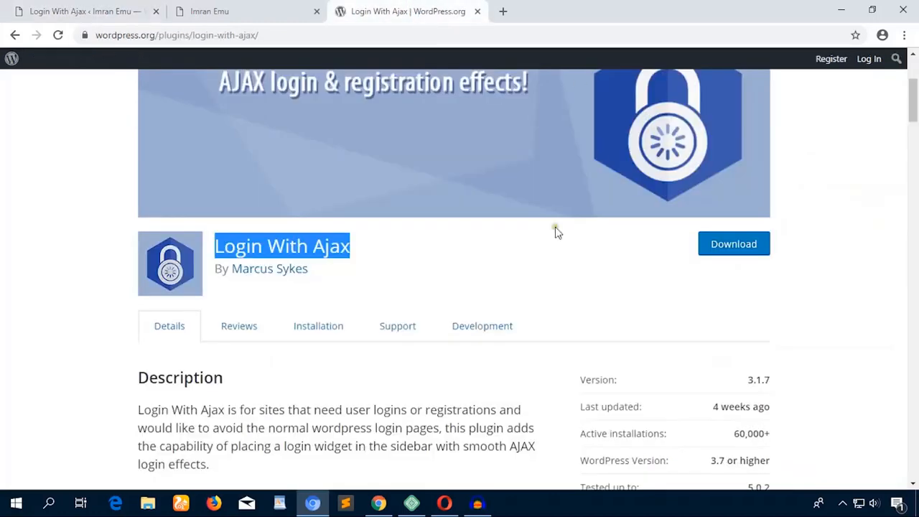
{"action": "left_click", "coordinate": [403, 251]}
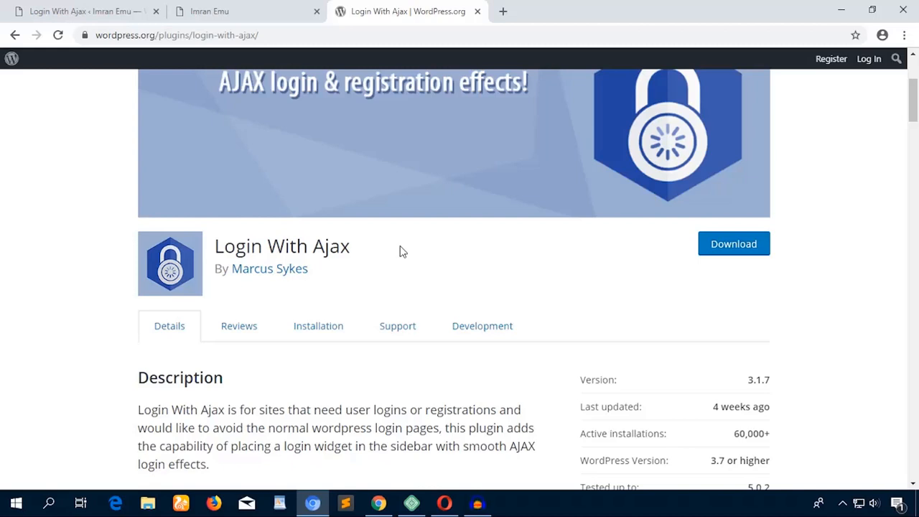
{"action": "left_click", "coordinate": [215, 10]}
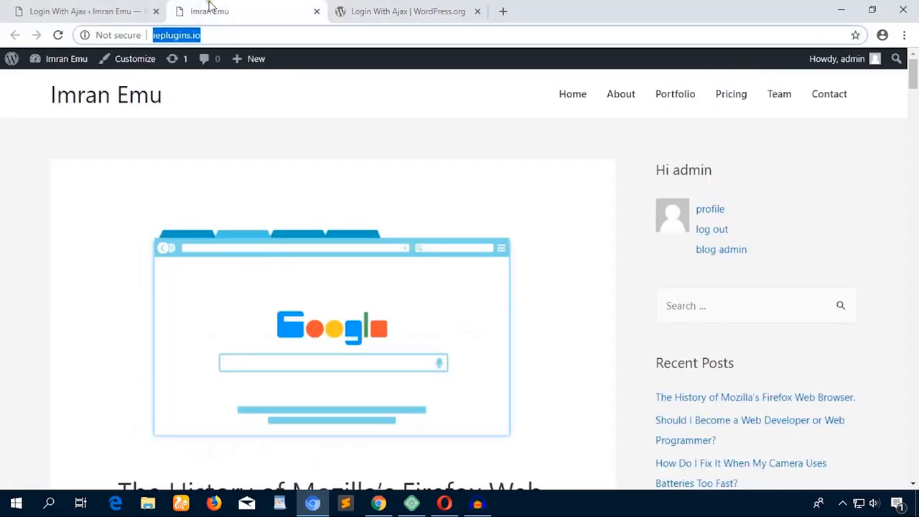
{"action": "left_click", "coordinate": [400, 10]}
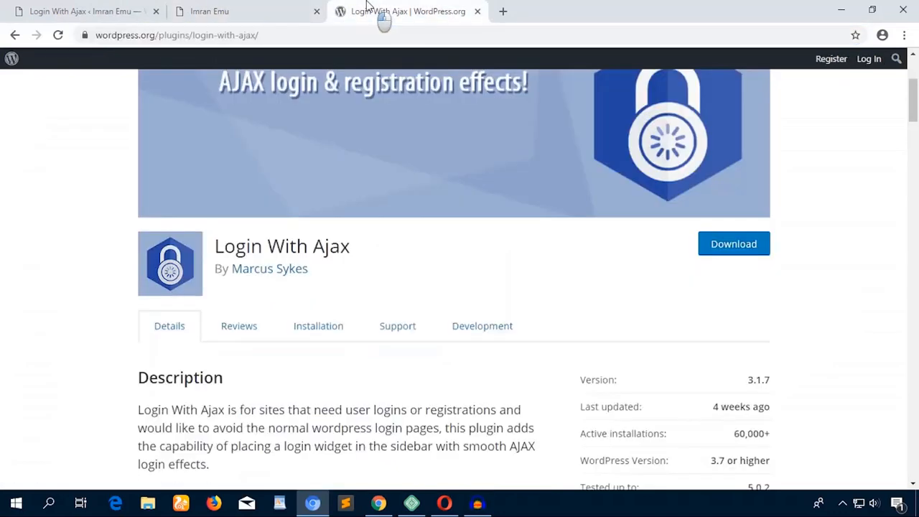
{"action": "mouse_move", "coordinate": [368, 252]}
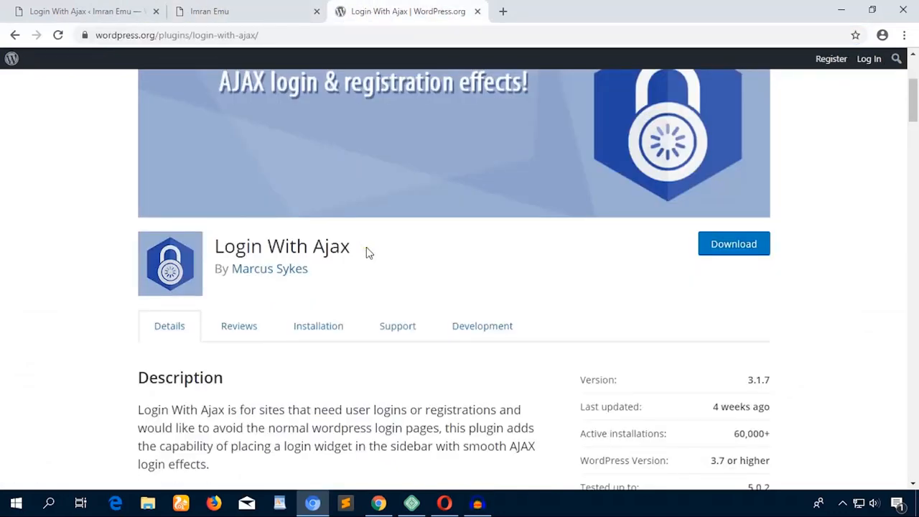